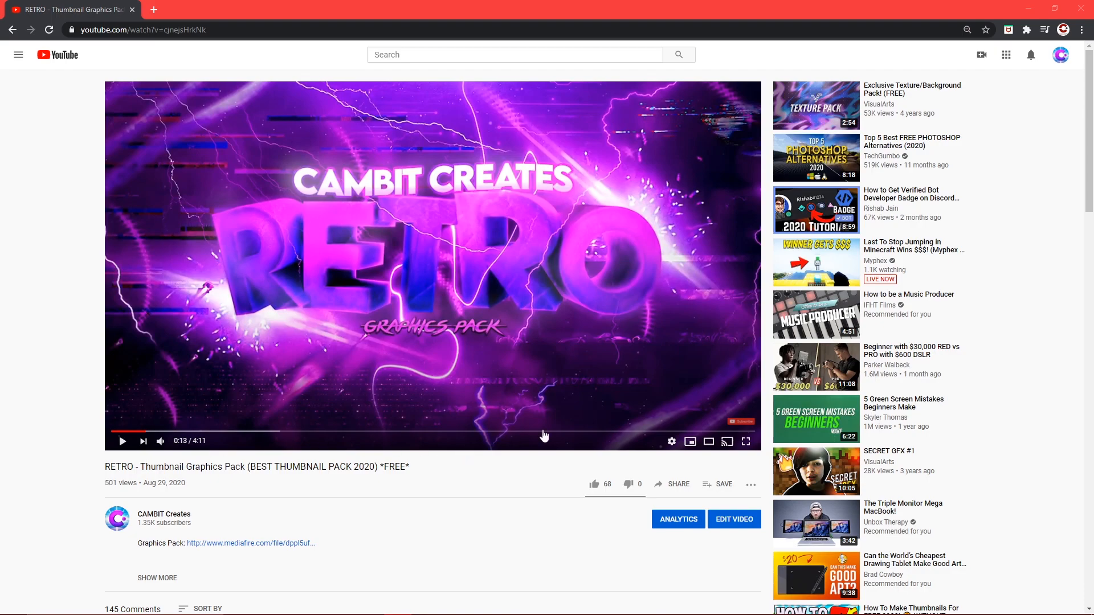
mouse_move(251, 532)
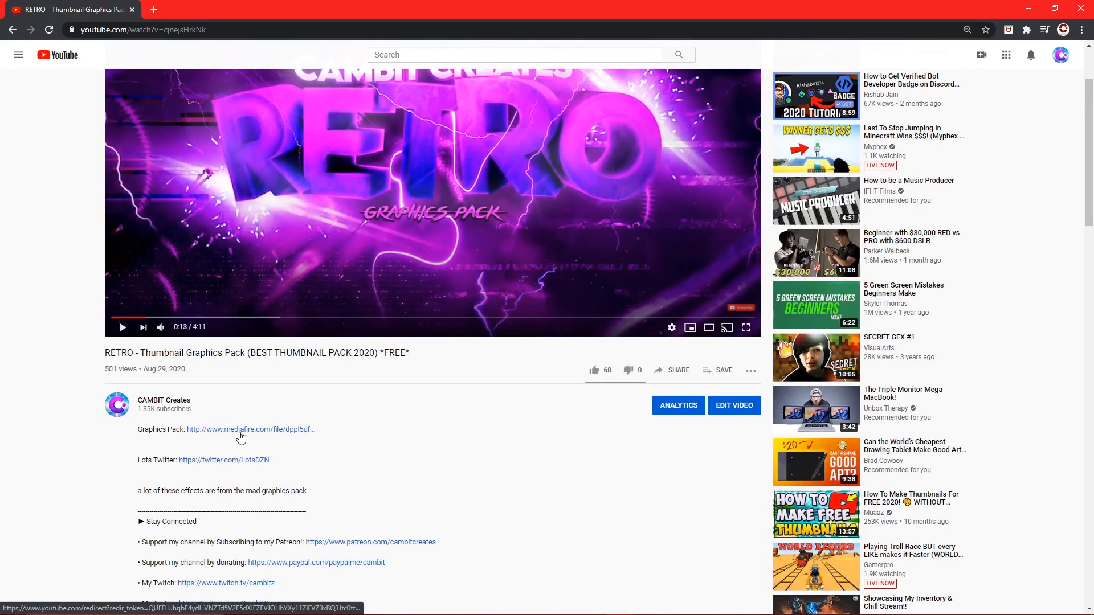
Follow the Graphics Pack MediaFire link from the video description
click(250, 429)
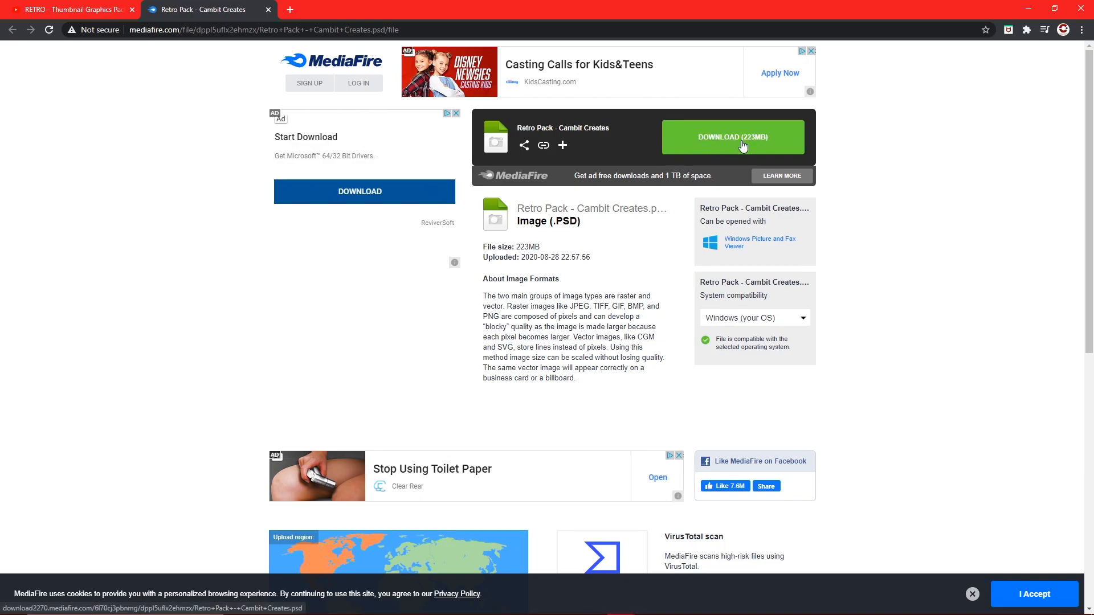
Start the 223MB Retro Pack PSD download and return to the YouTube page
click(733, 137)
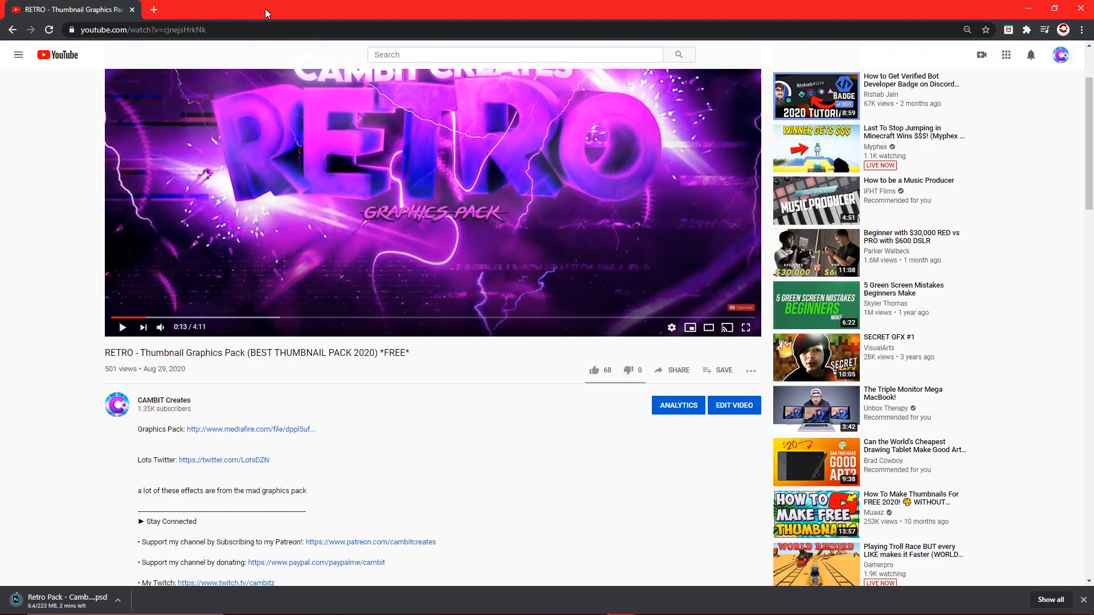
mouse_move(39, 589)
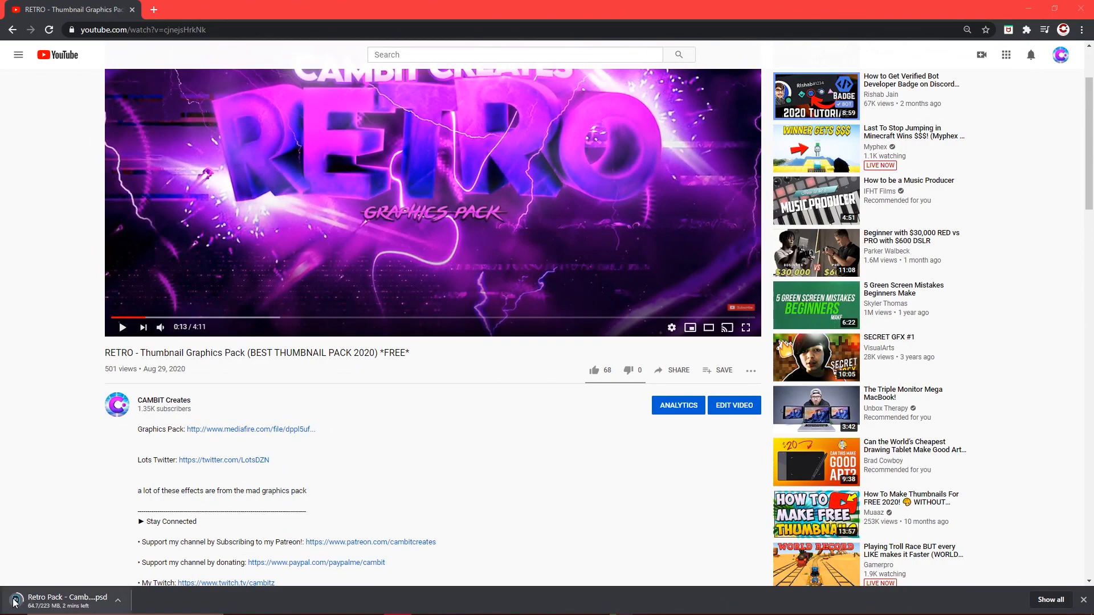
mouse_move(100, 593)
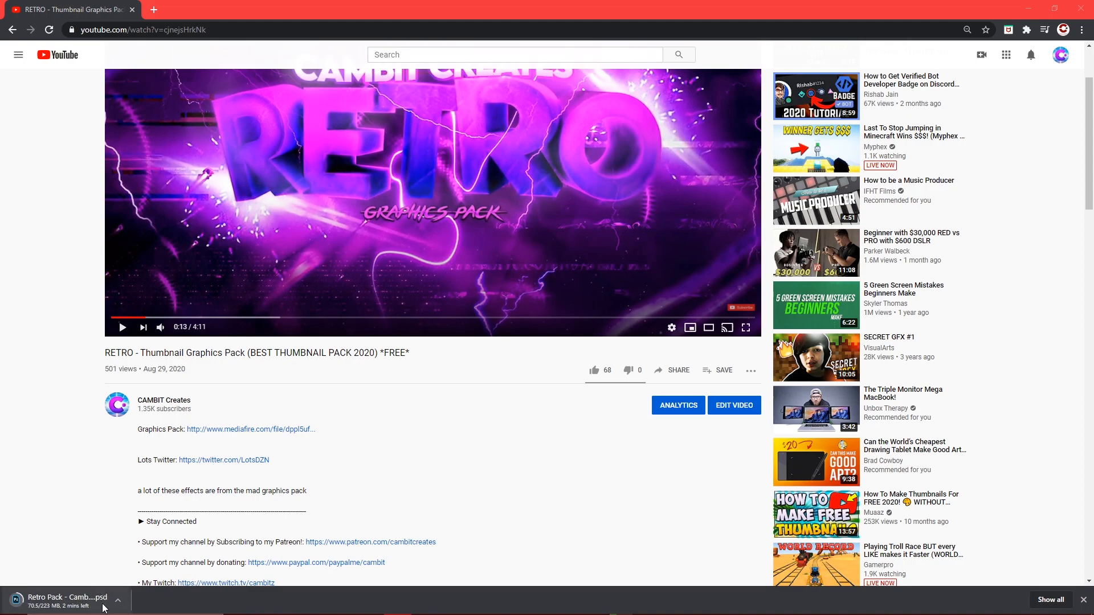
mouse_move(39, 576)
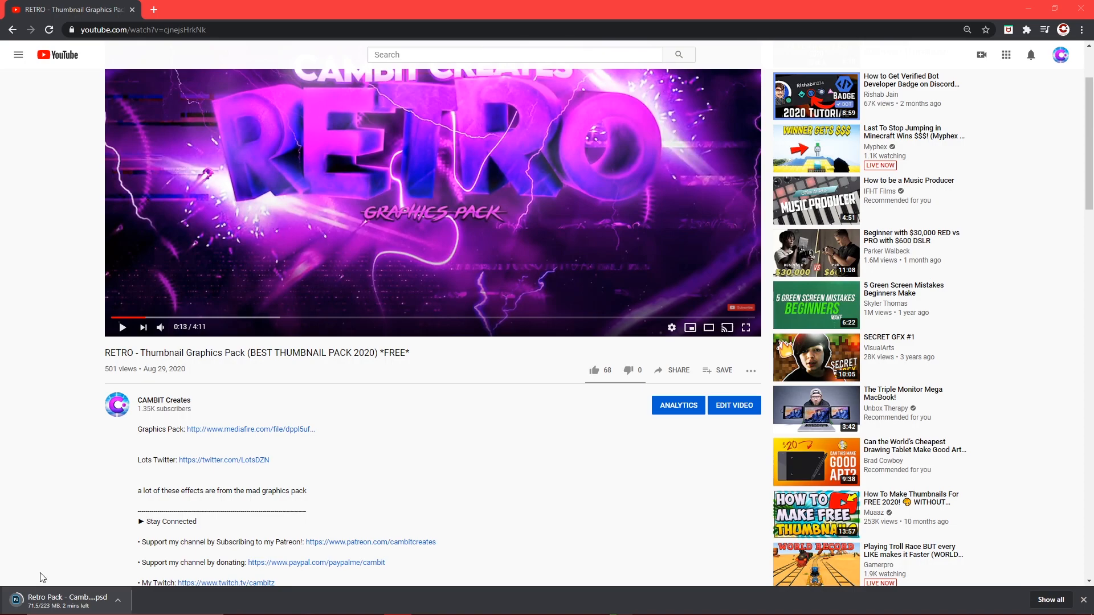
mouse_move(88, 543)
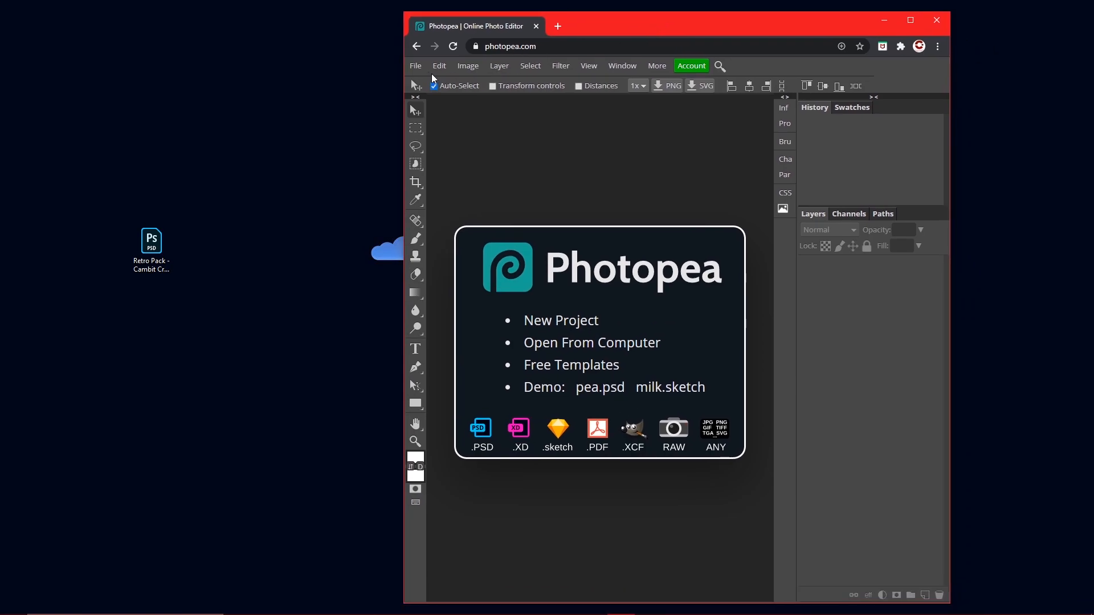
Open 'Retro Pack - Cambit Creates (1)' PSD from the Desktop via File > Open
click(416, 66)
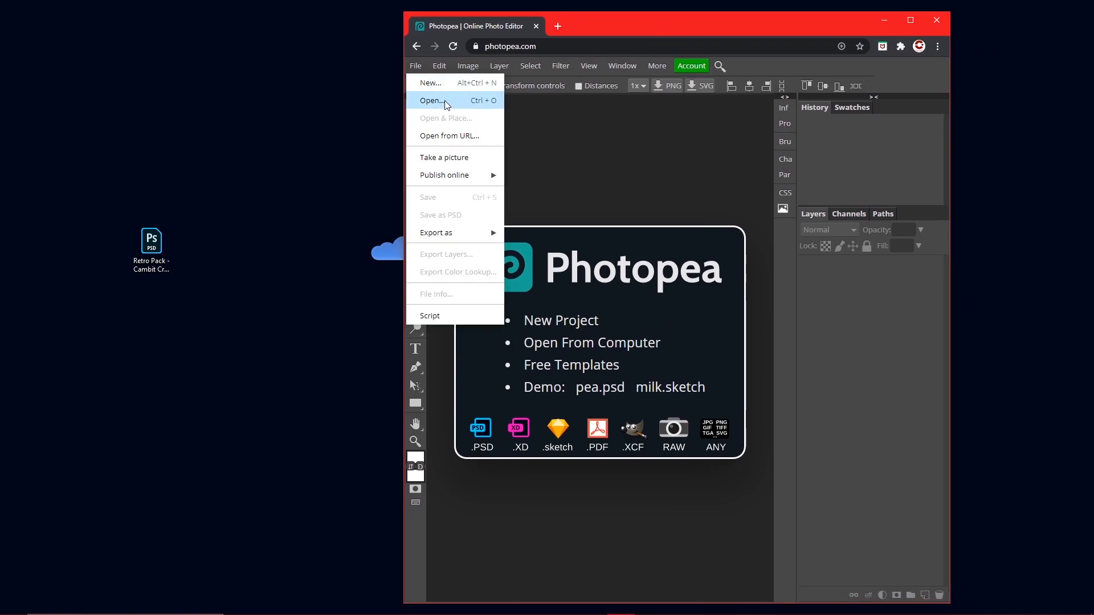
click(430, 100)
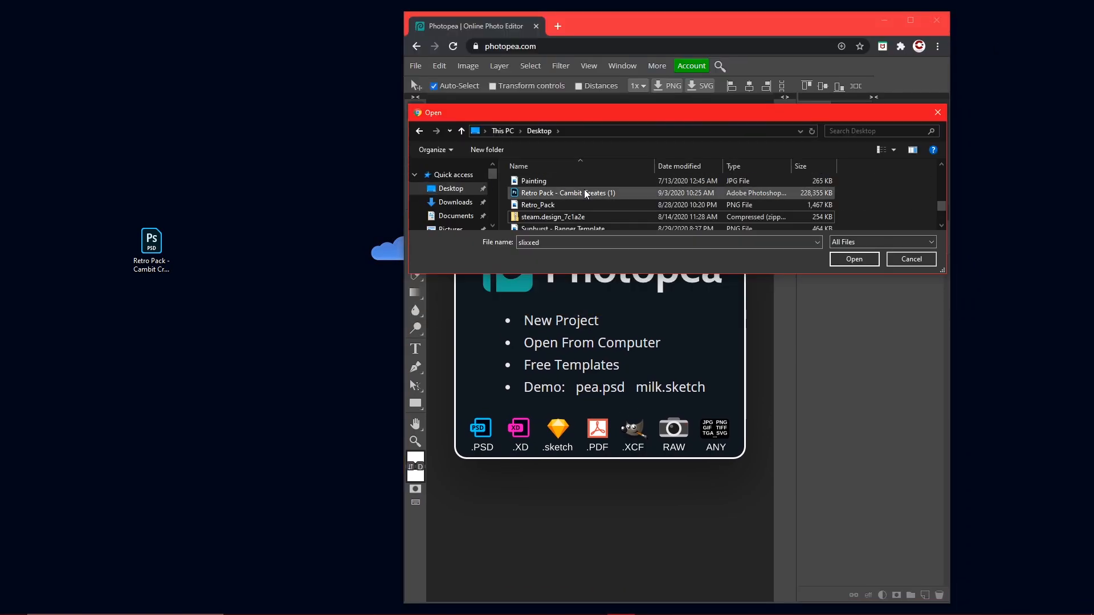
mouse_move(598, 200)
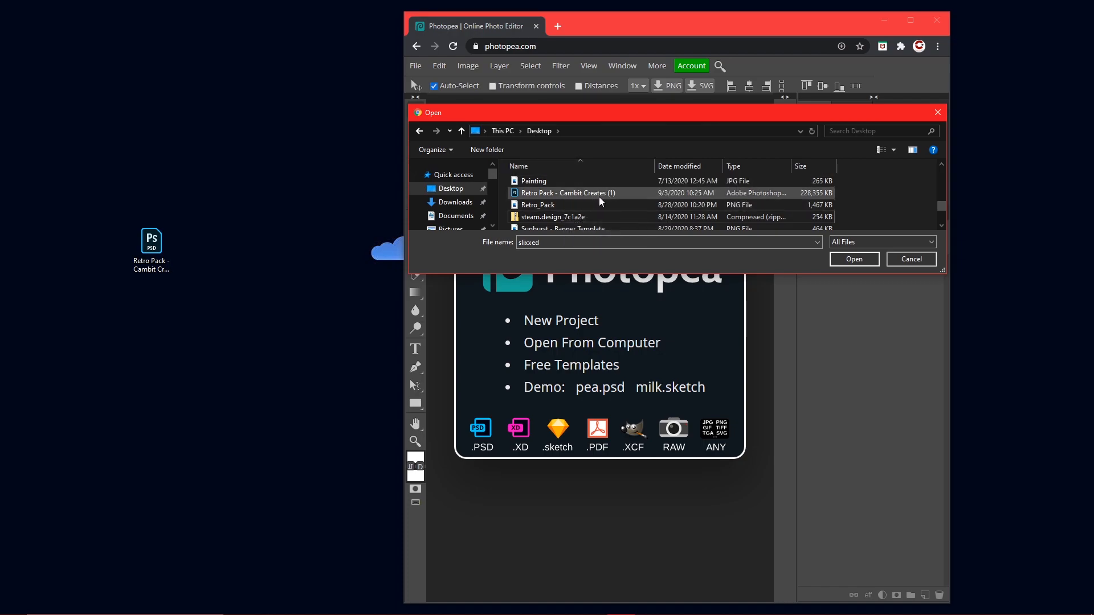
click(568, 192)
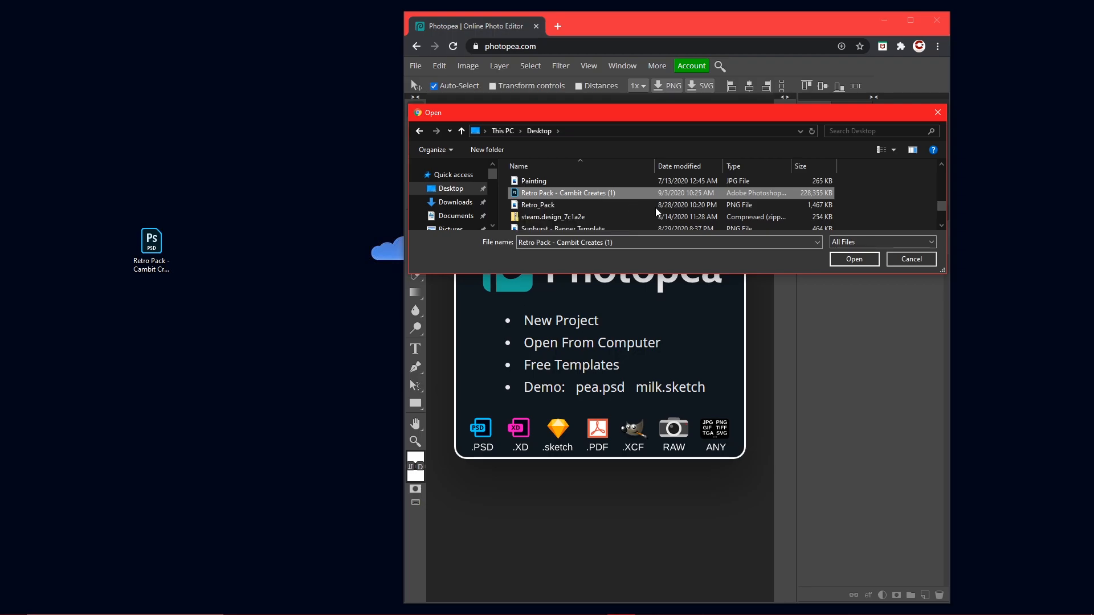
click(852, 258)
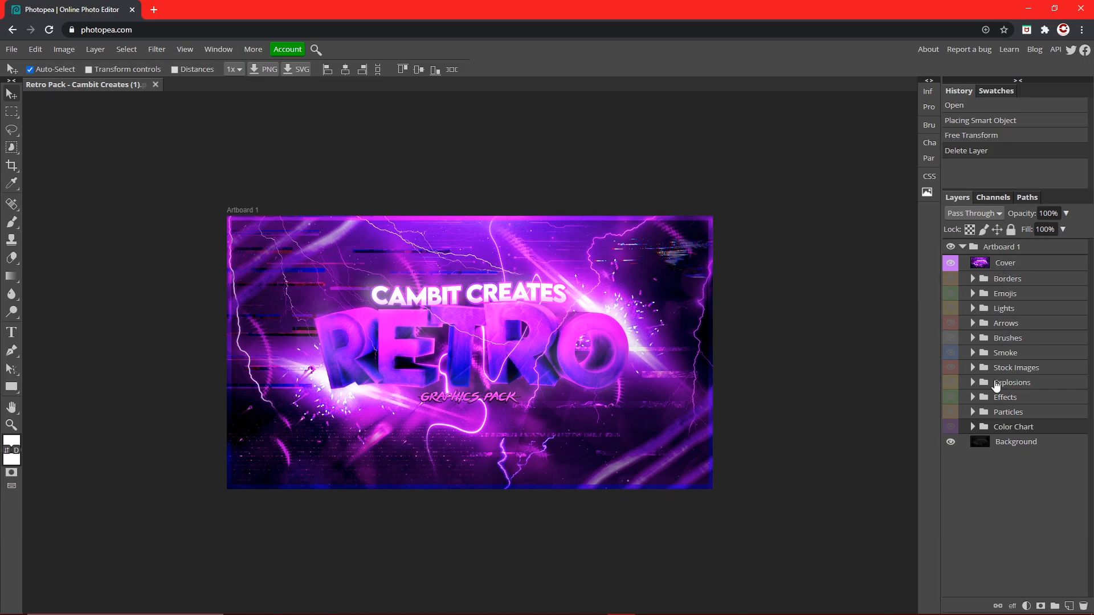
mouse_move(1064, 321)
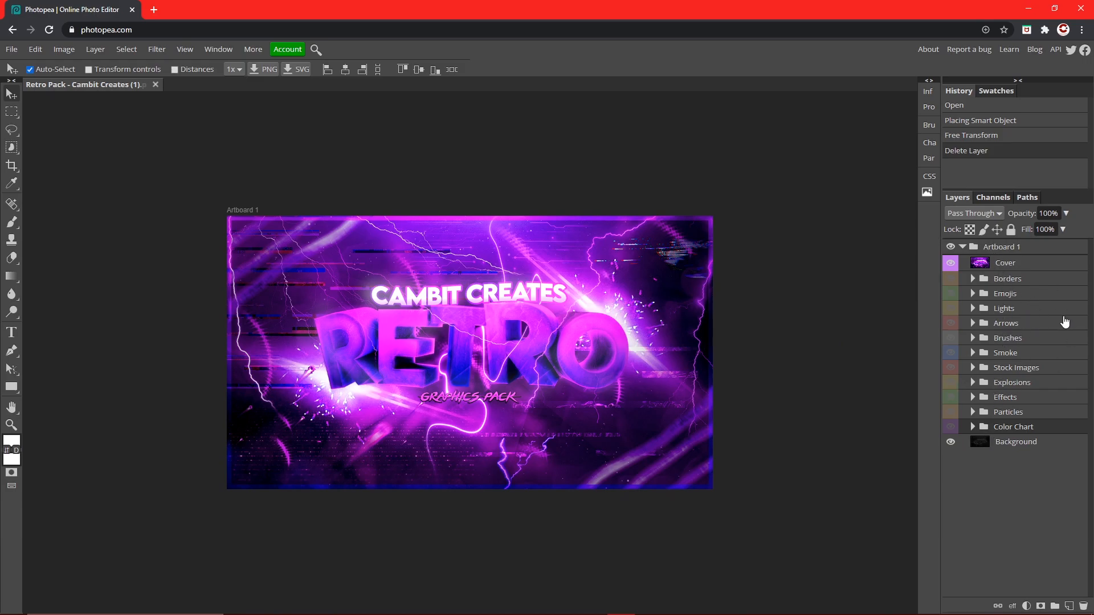
mouse_move(535, 289)
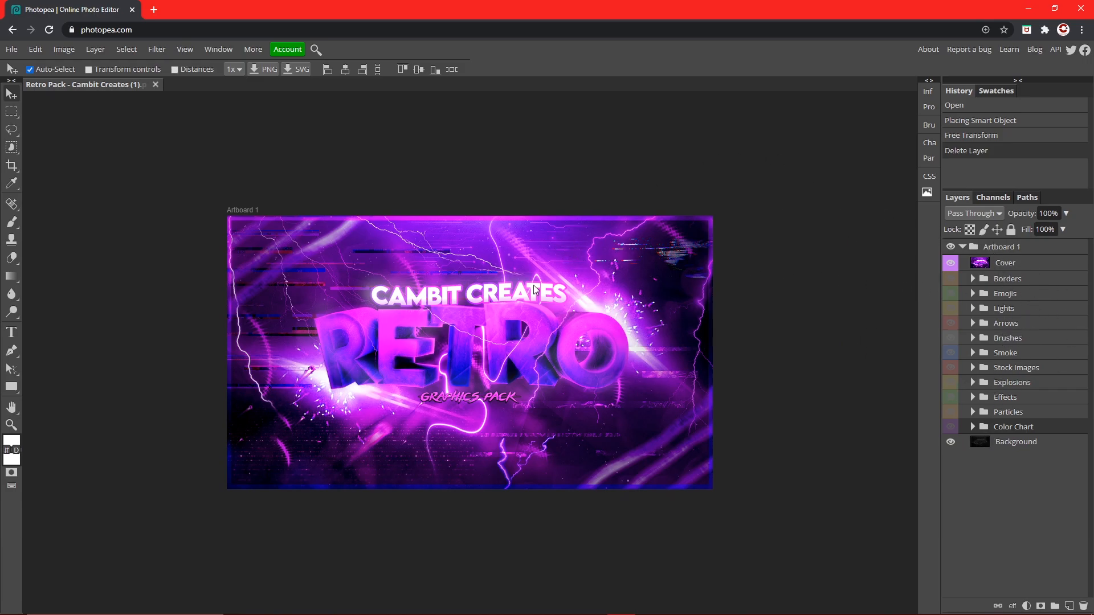
mouse_move(828, 307)
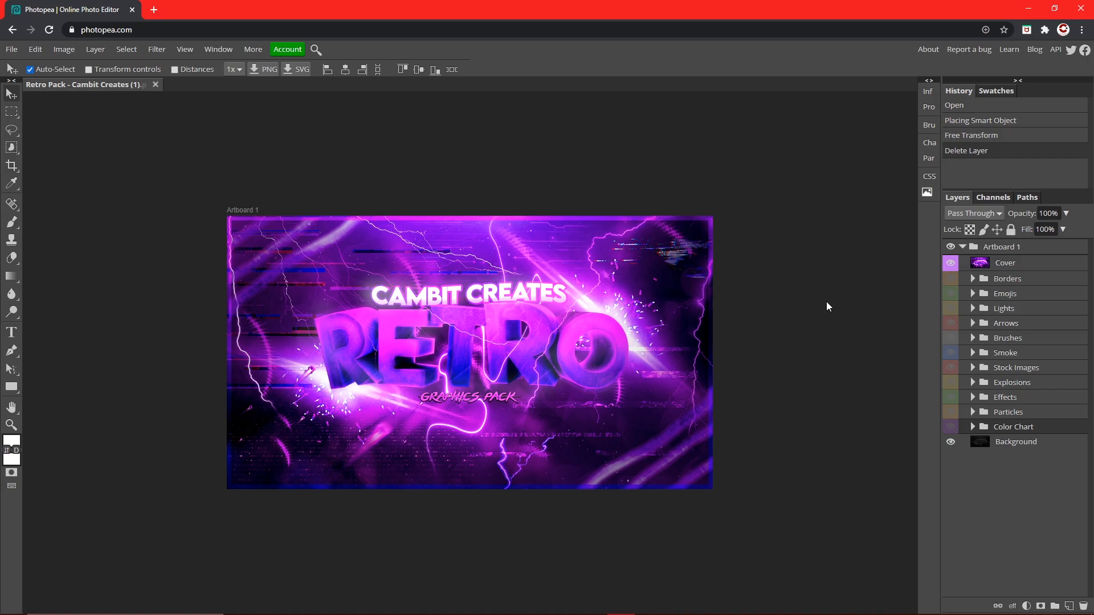
mouse_move(791, 335)
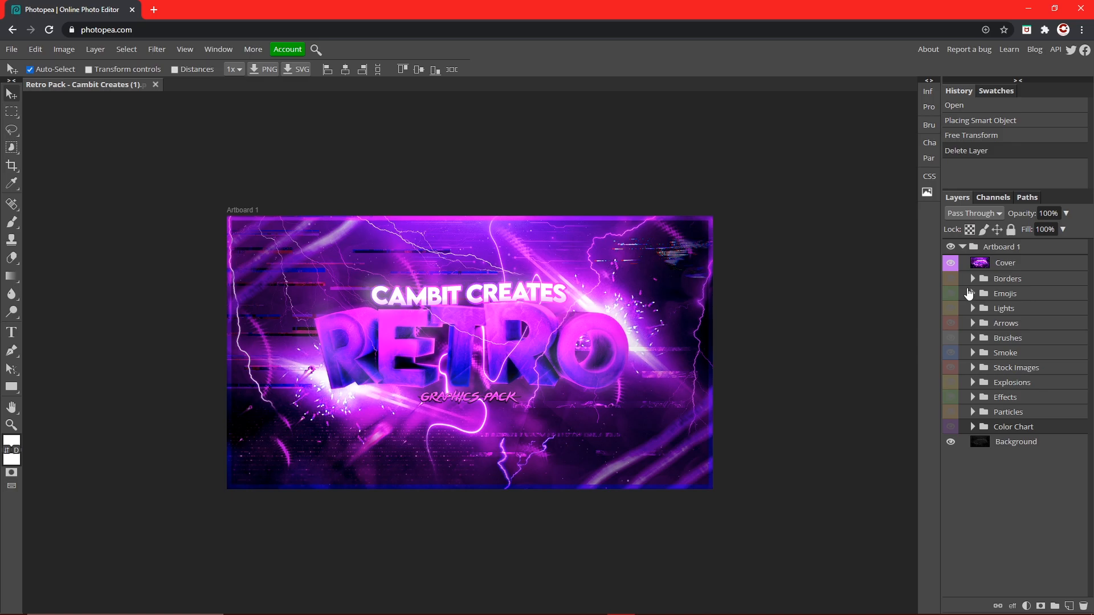
mouse_move(934, 421)
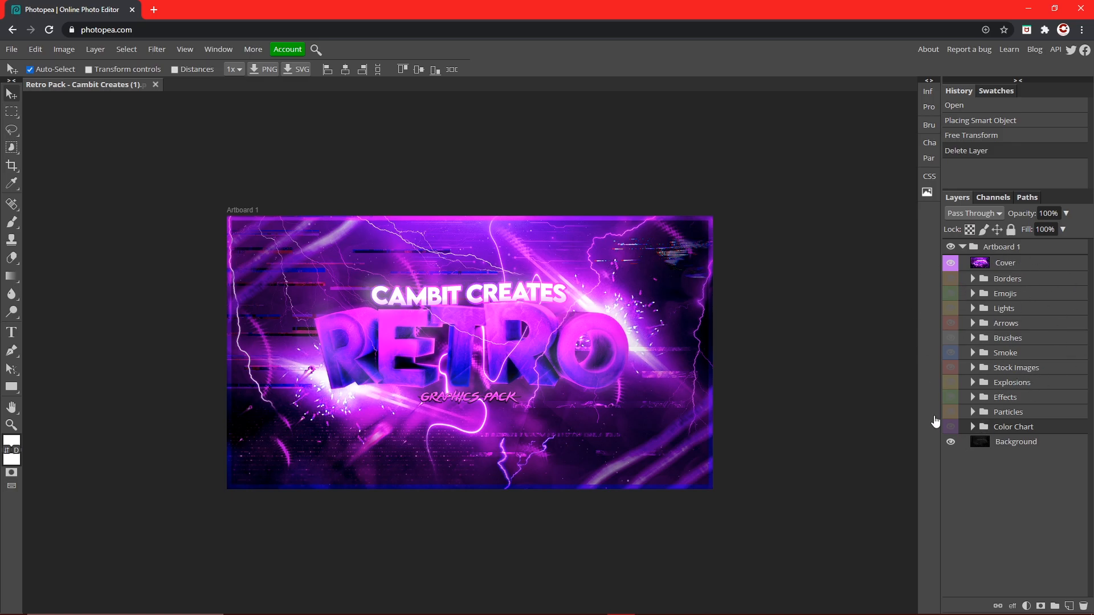
Expand the Borders folder to inspect its border layers, then collapse it
click(972, 278)
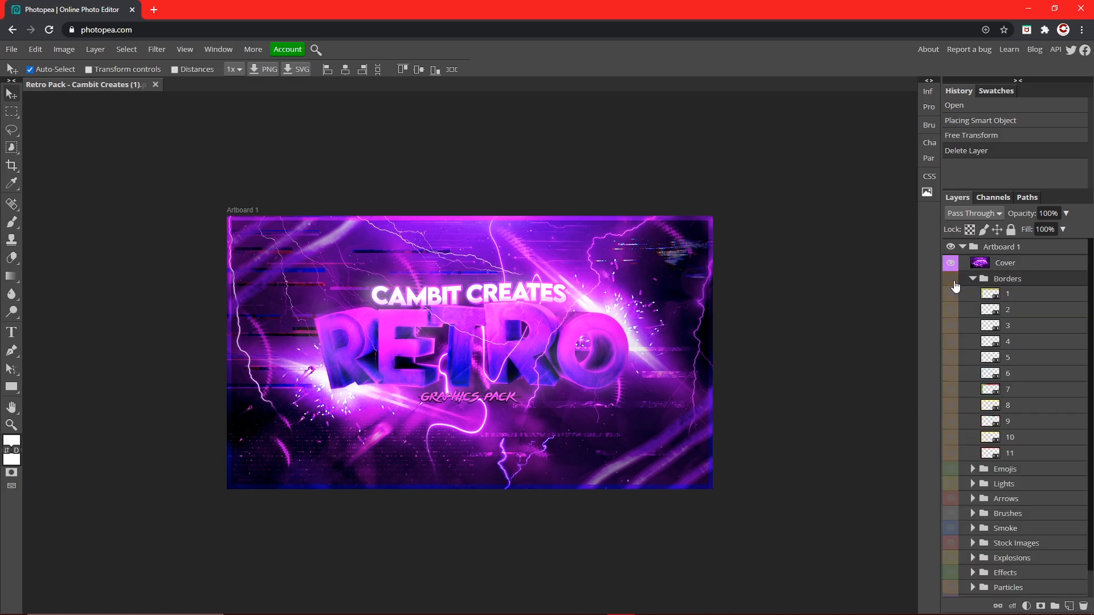
click(972, 278)
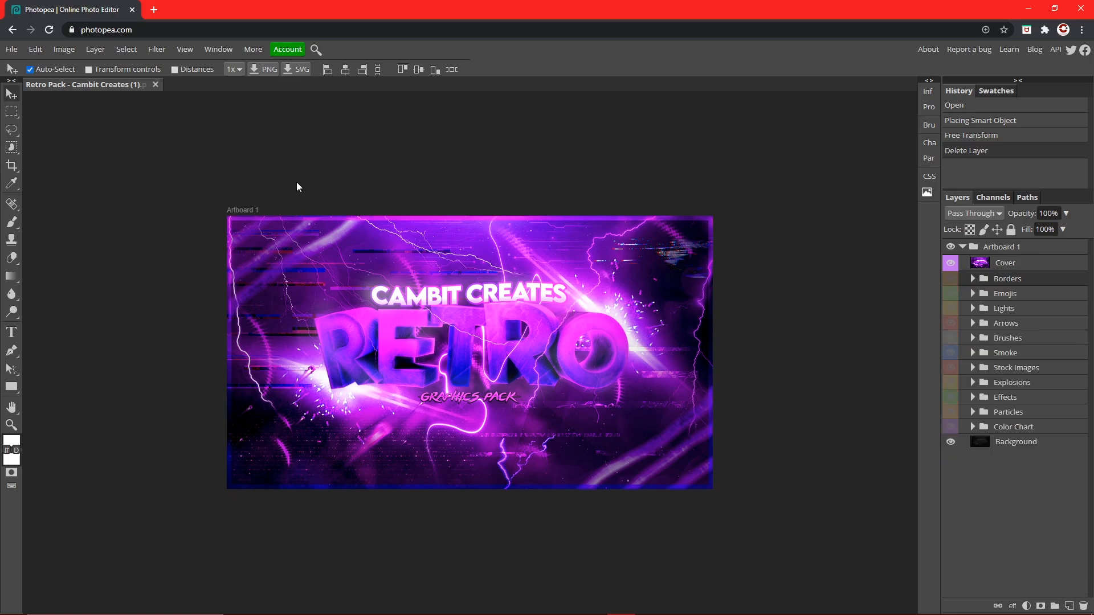
mouse_move(969, 278)
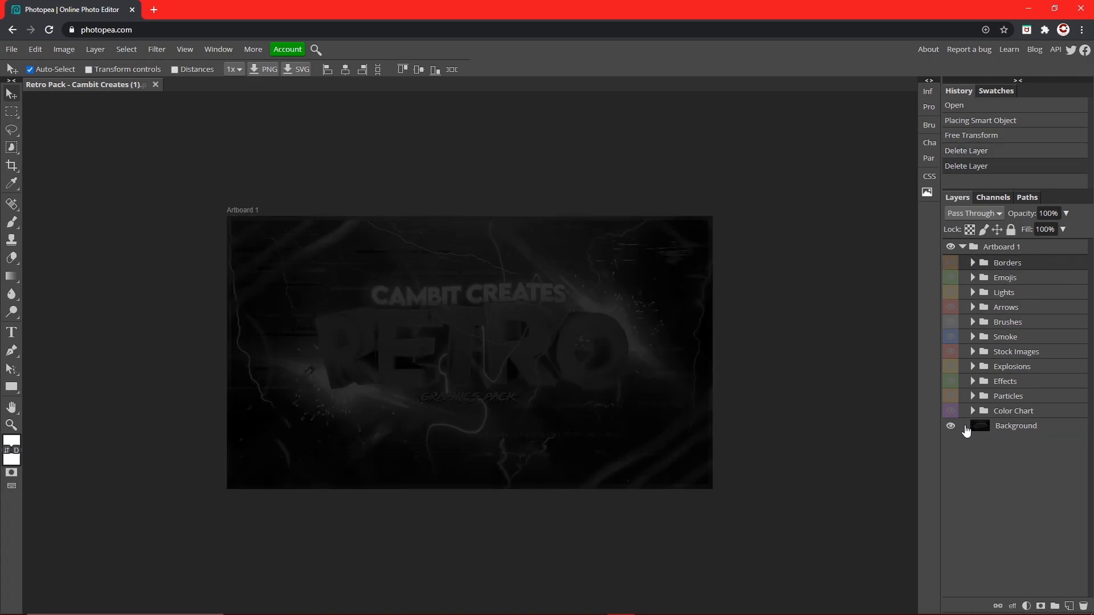
Resize the canvas twice via Image > Canvas Size, ending with a 16:9 frame
click(1015, 425)
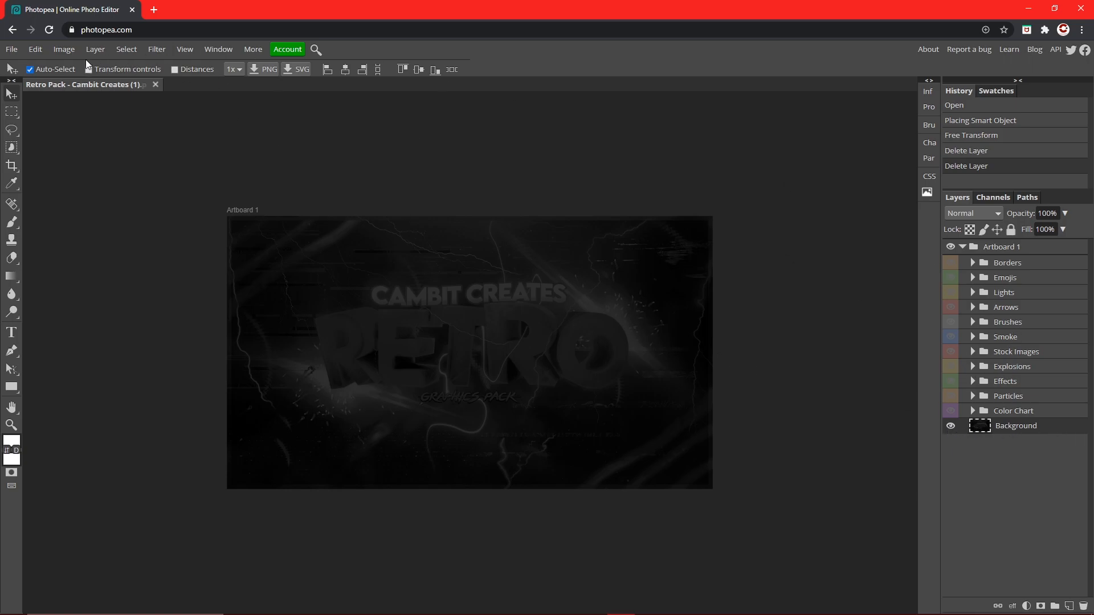
click(64, 49)
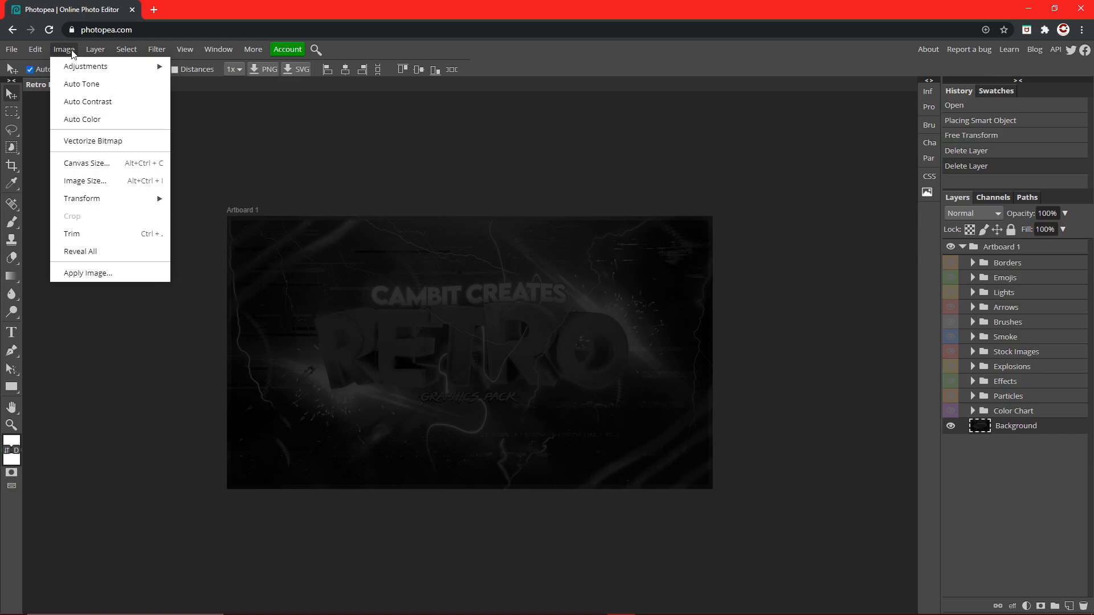
click(87, 163)
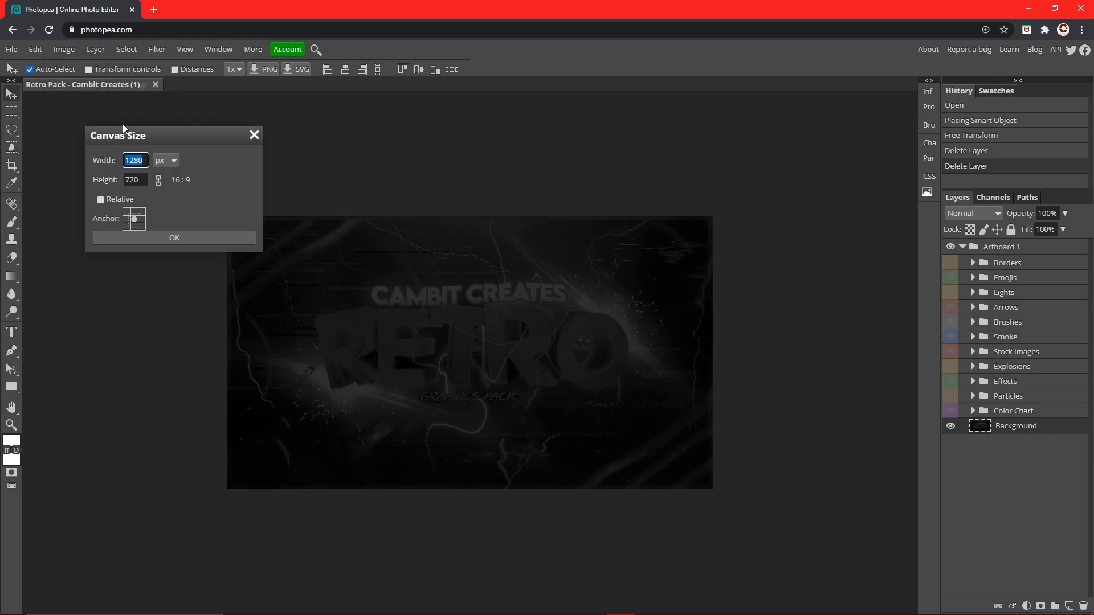
click(64, 49)
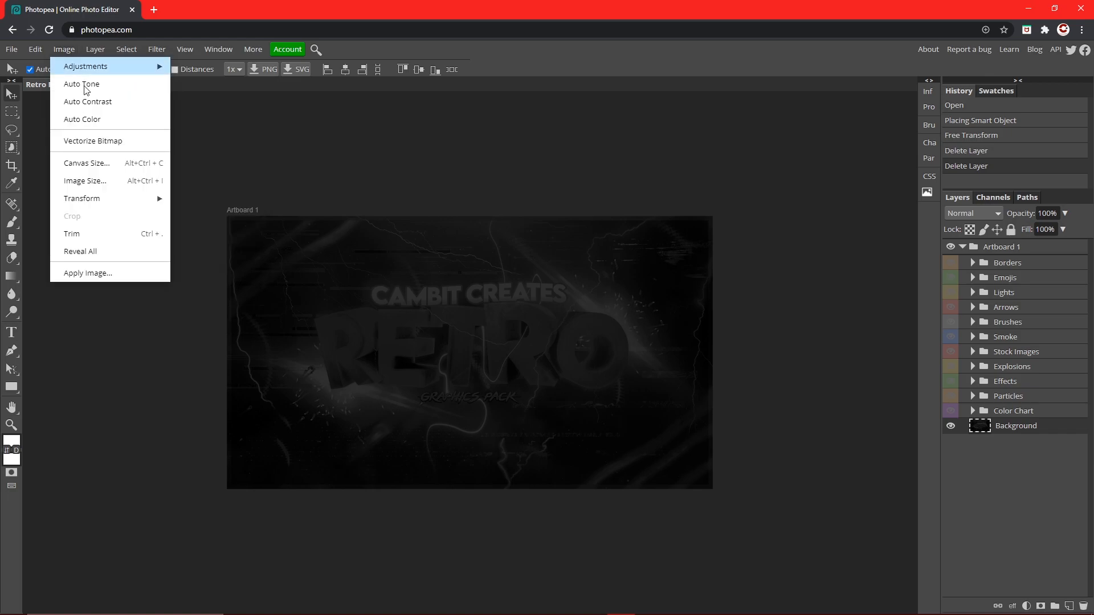
click(86, 163)
text(1)
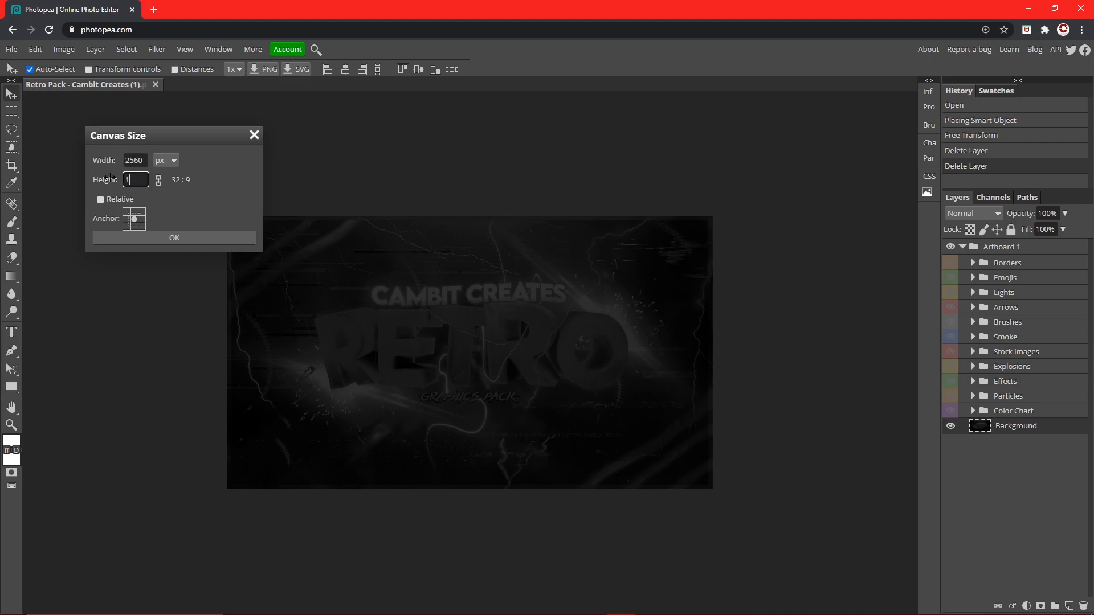
click(173, 237)
text(128)
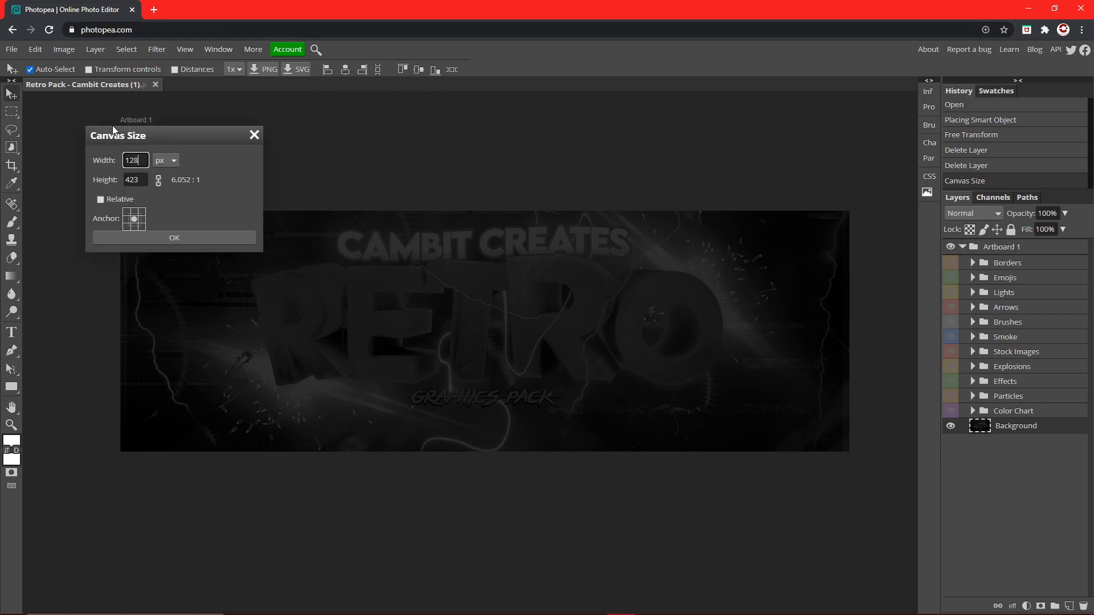
click(173, 237)
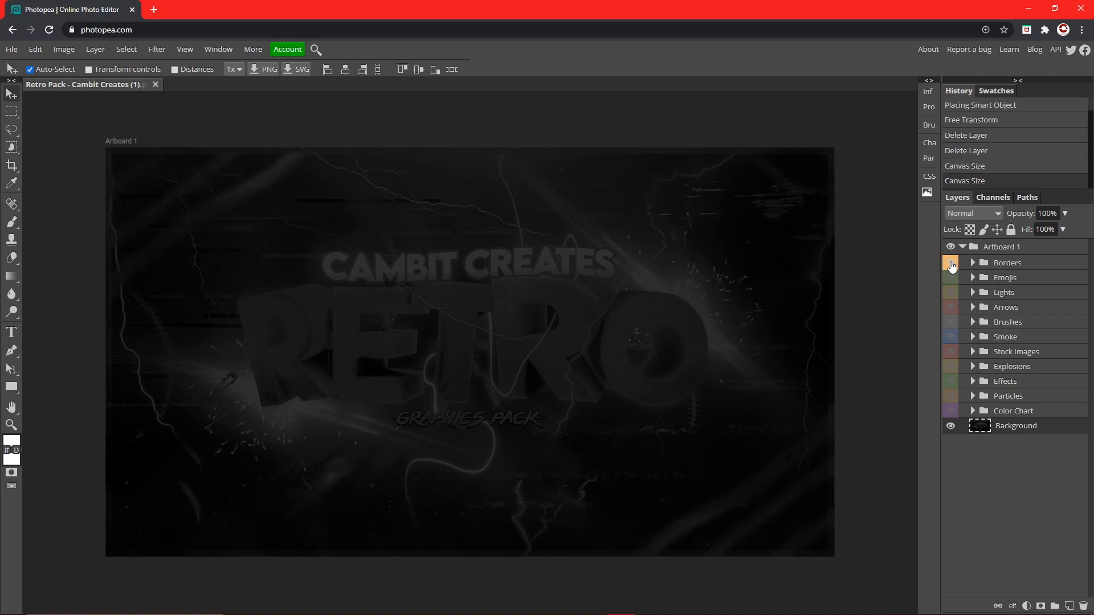
Show the Borders folder, hiding border 2 and enabling border layers 11 and 8 for a rainbow frame
click(972, 263)
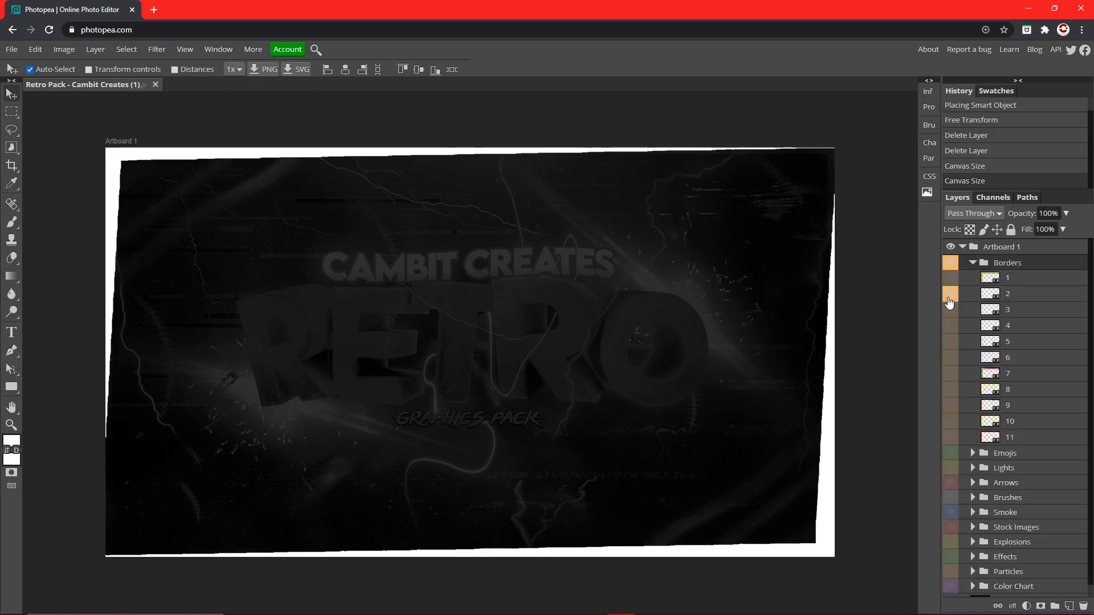
click(949, 325)
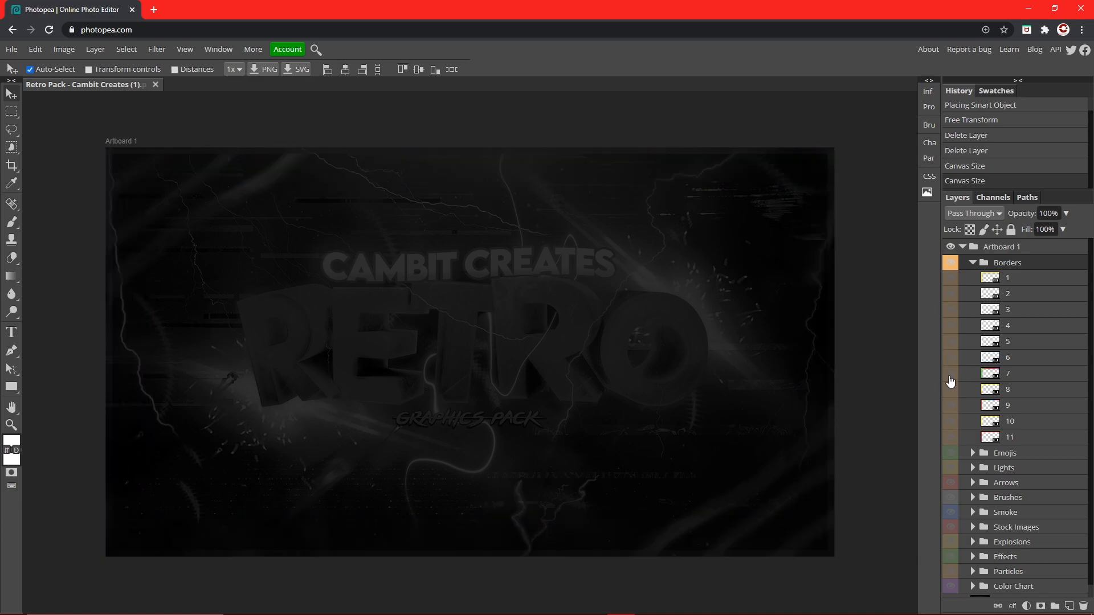
click(1006, 277)
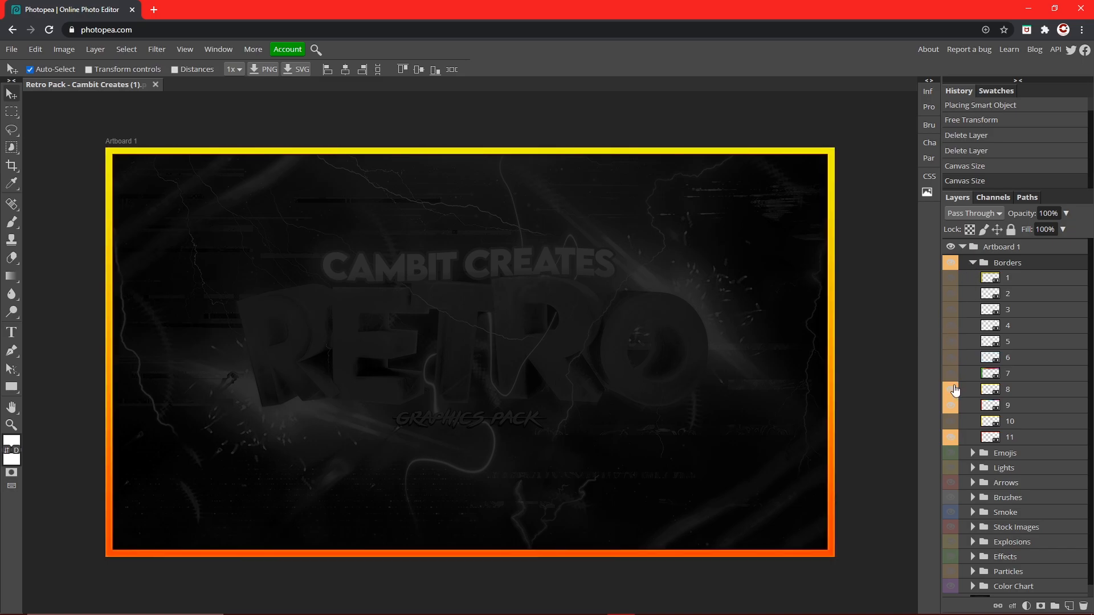
click(950, 406)
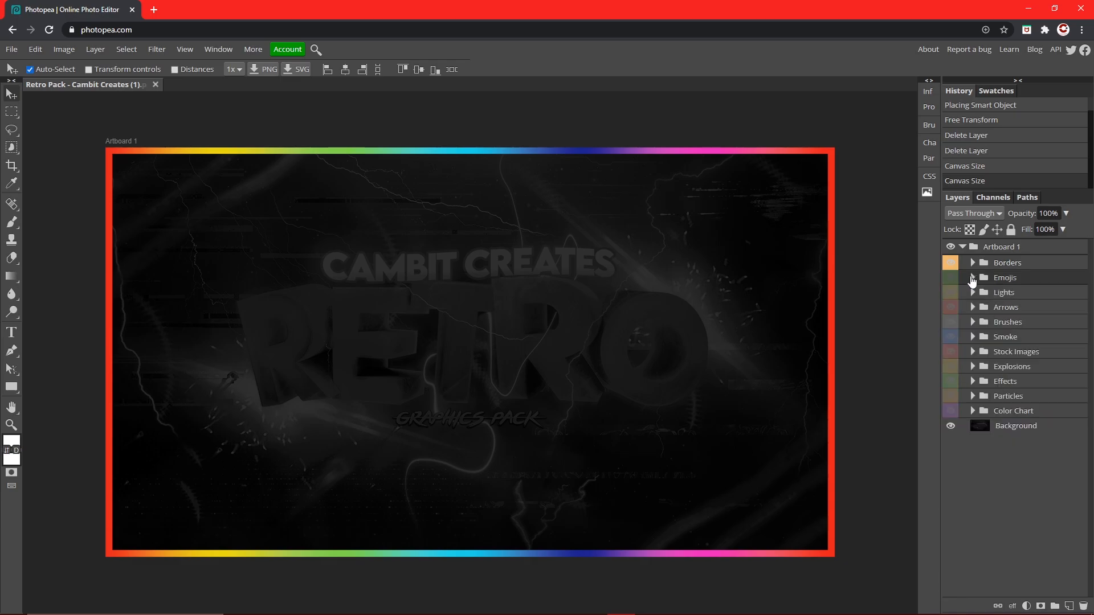
Enable glowing light layer 27 in the Lights folder and lower its opacity to about 46%
click(972, 292)
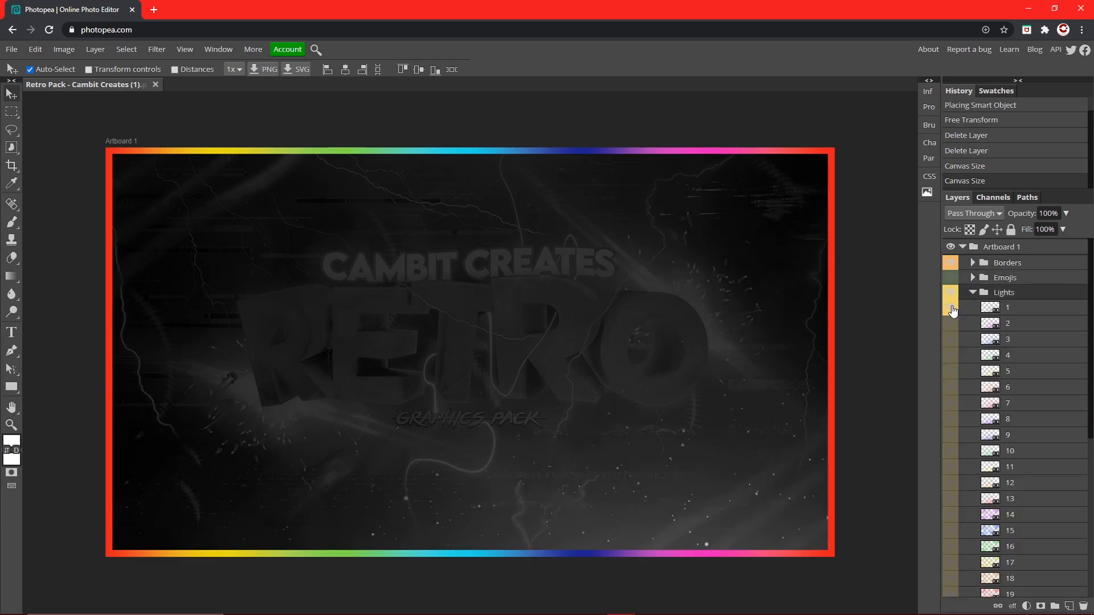
scroll(down, 3)
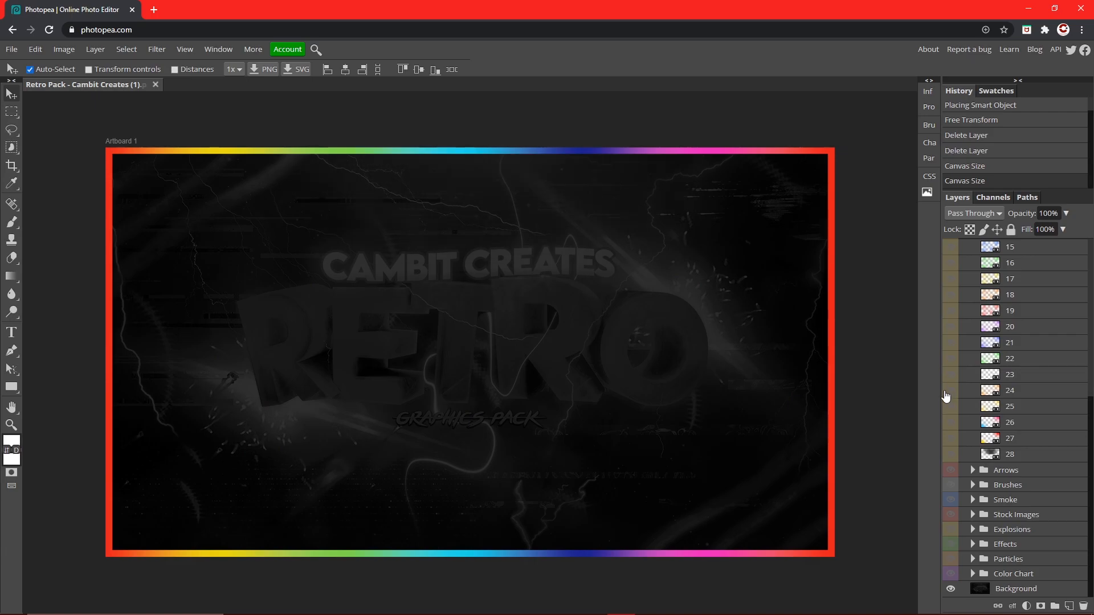
click(950, 341)
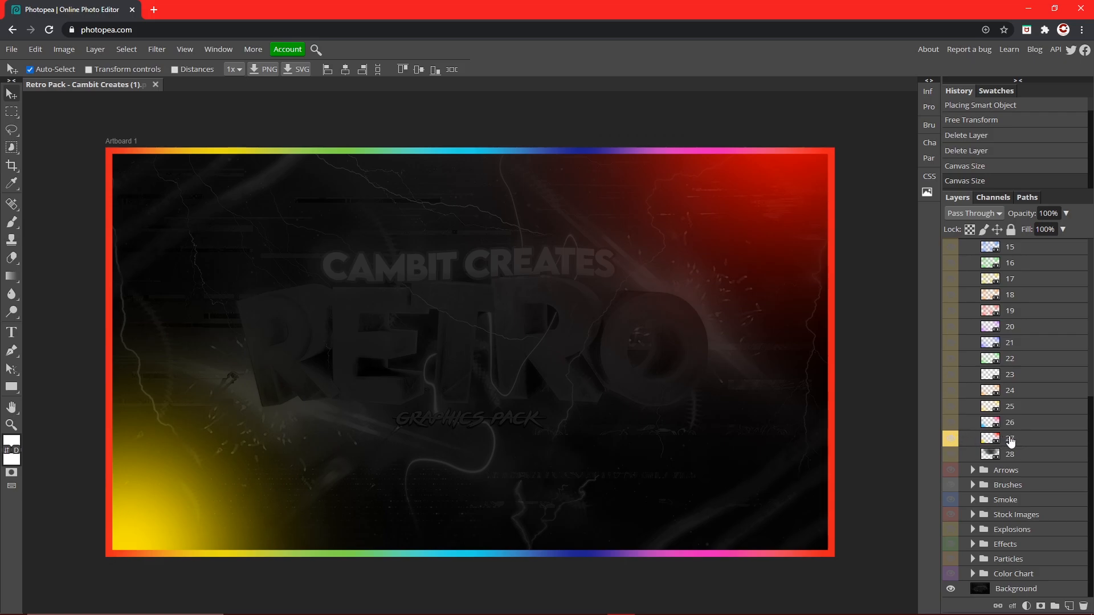
drag(1061, 229, 1025, 229)
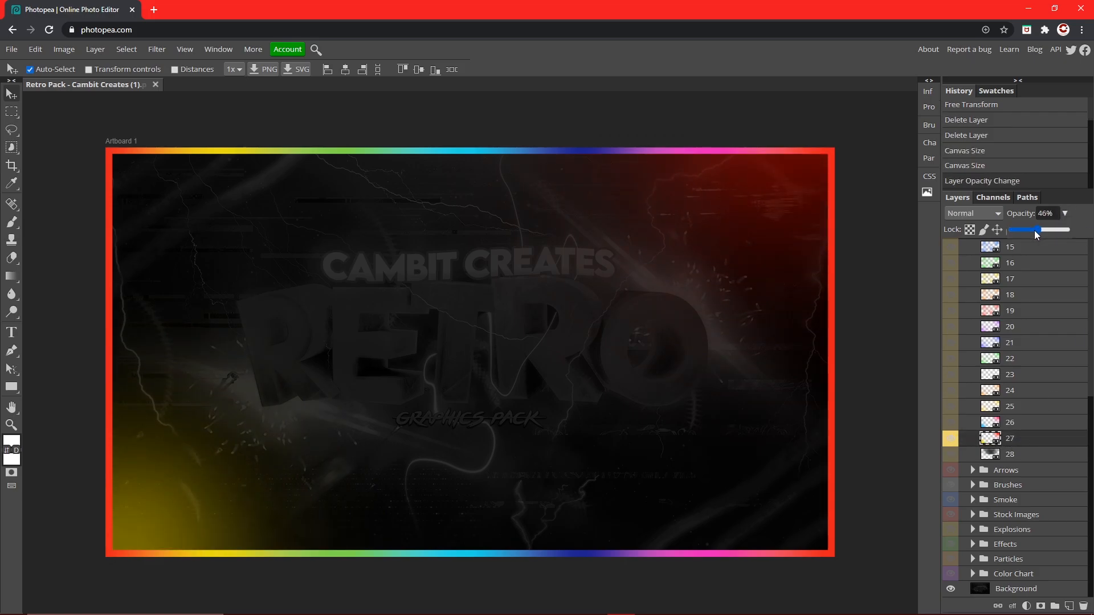
drag(1036, 229, 1025, 229)
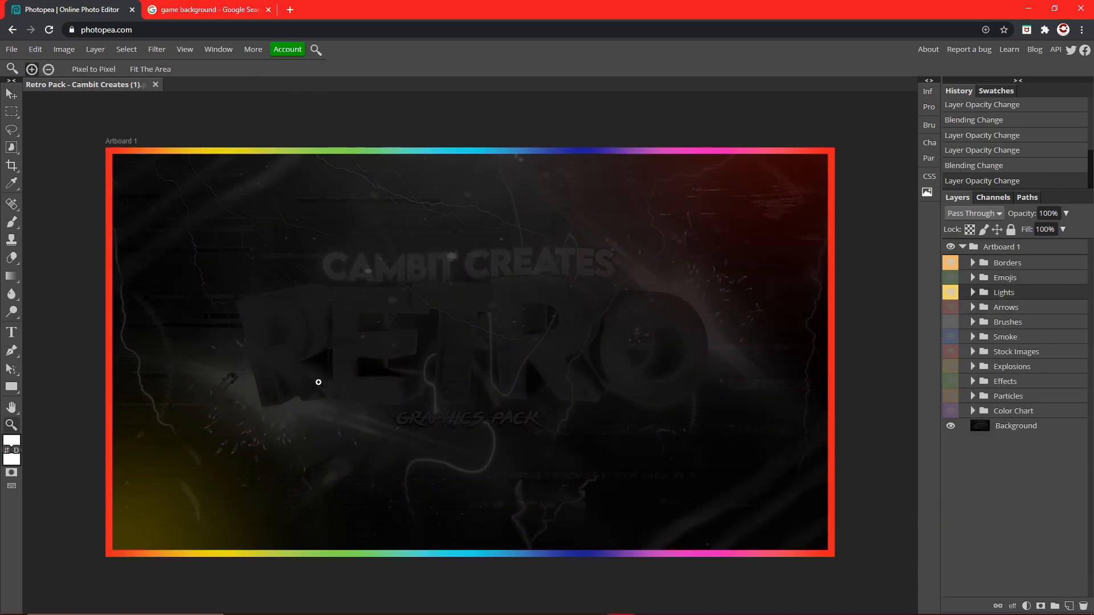
Find and copy the Grass plain vector background from the Google Images results
click(206, 9)
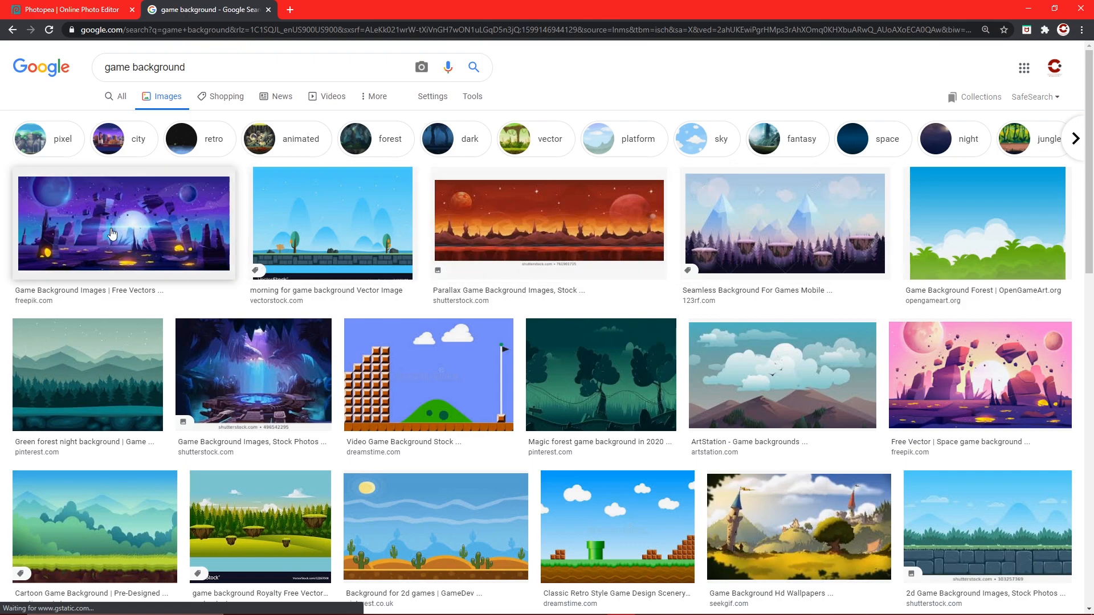
click(123, 223)
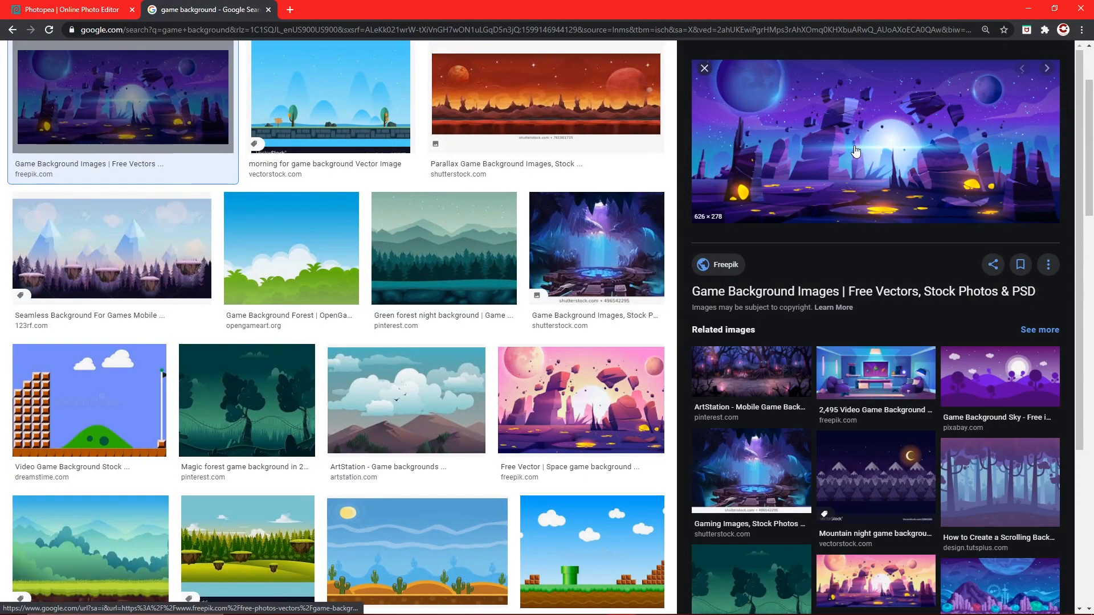
scroll(down, 3)
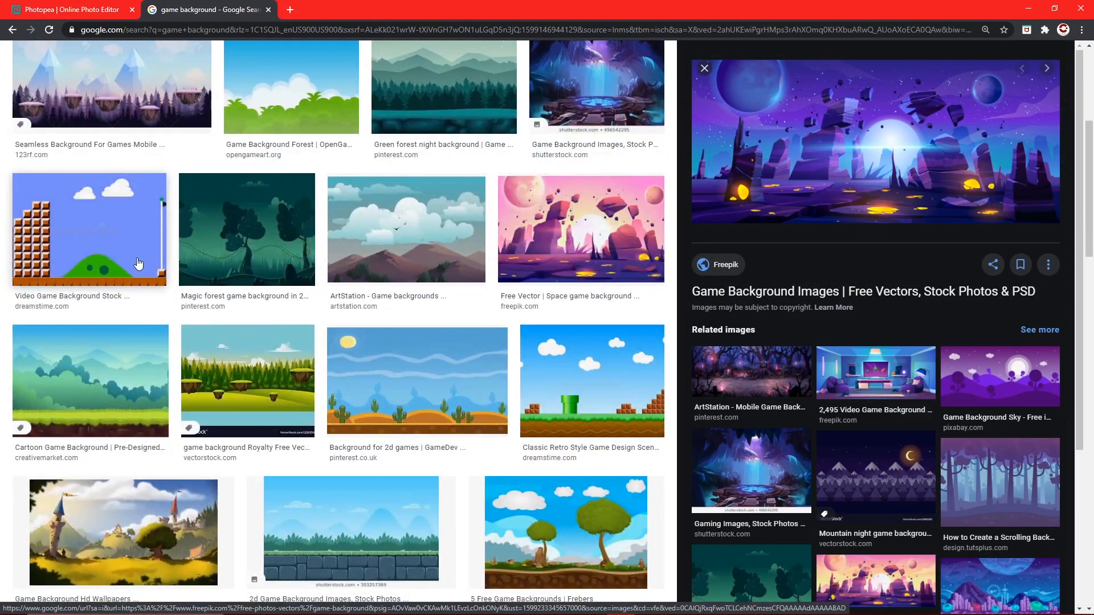
scroll(down, 3)
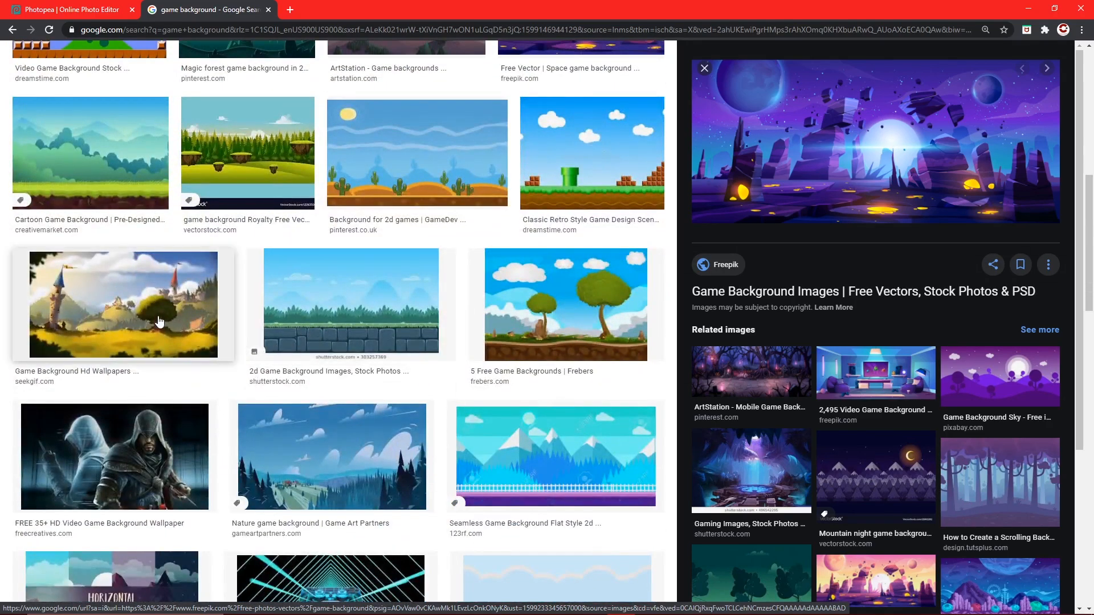
scroll(down, 3)
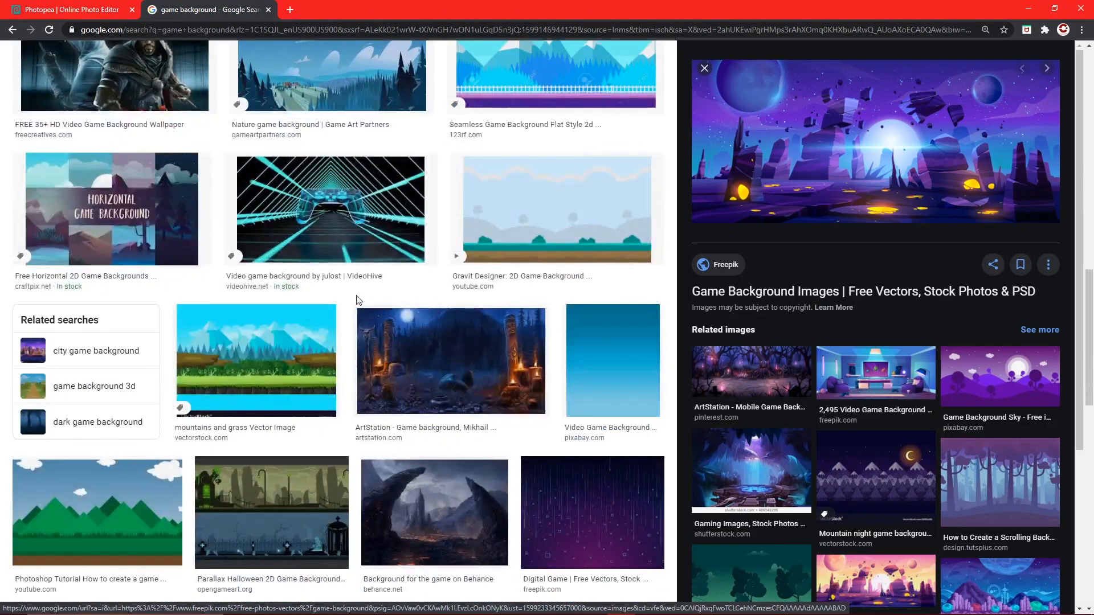
scroll(down, 3)
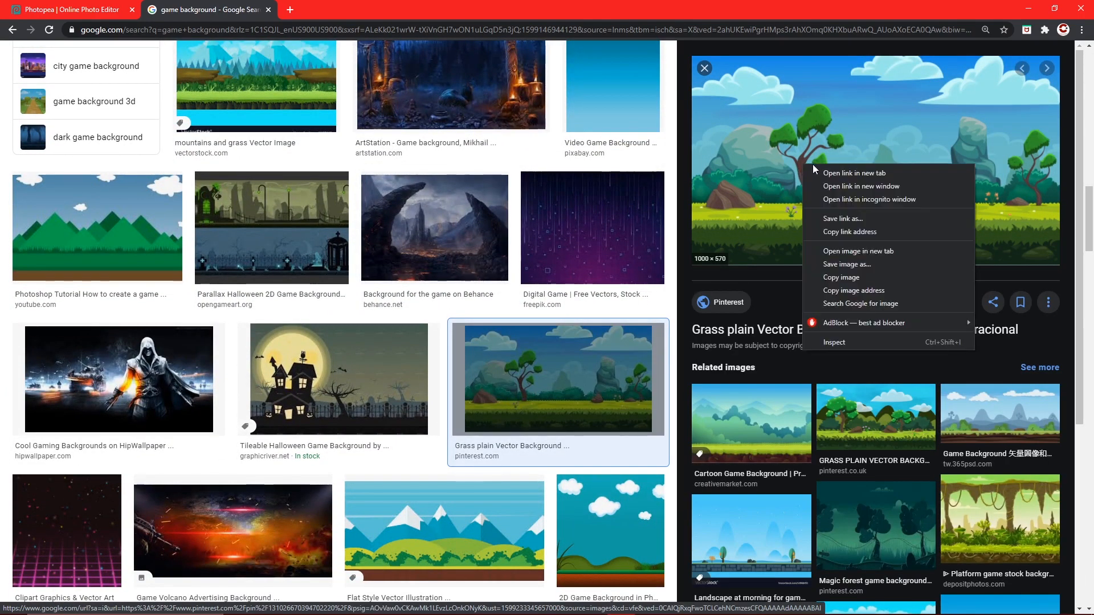
click(70, 9)
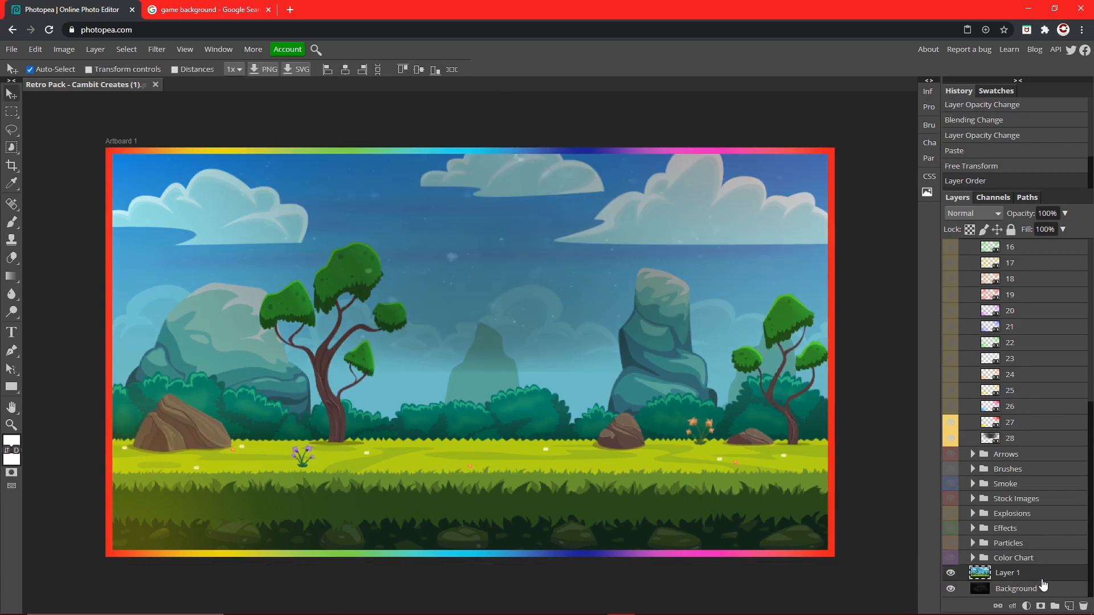
Select the old dark Background layer so it can be deleted beneath the grassland scene
click(949, 437)
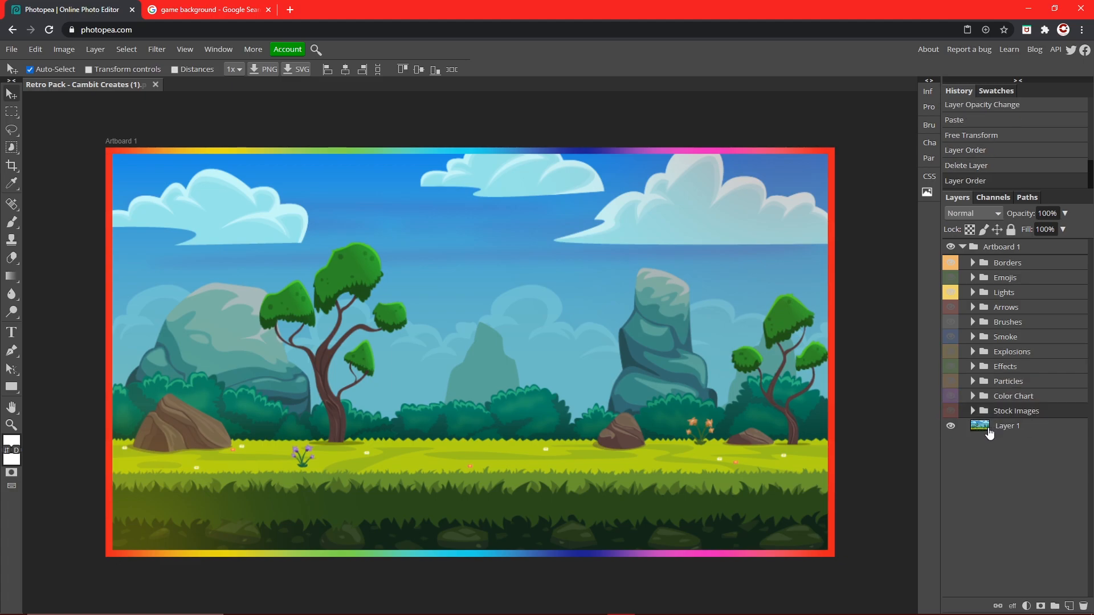
click(971, 411)
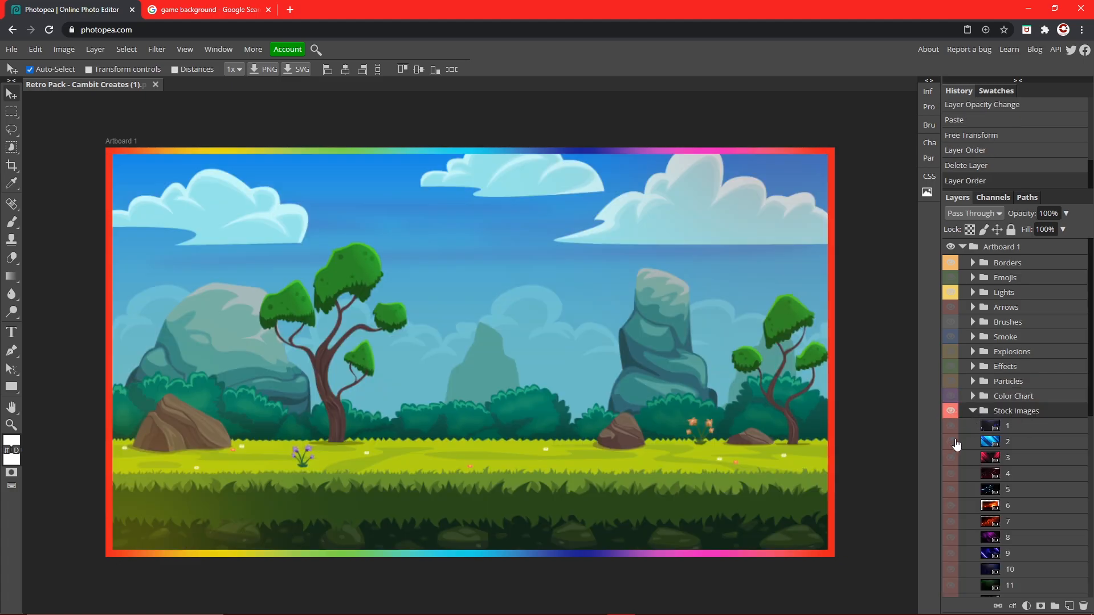
click(949, 474)
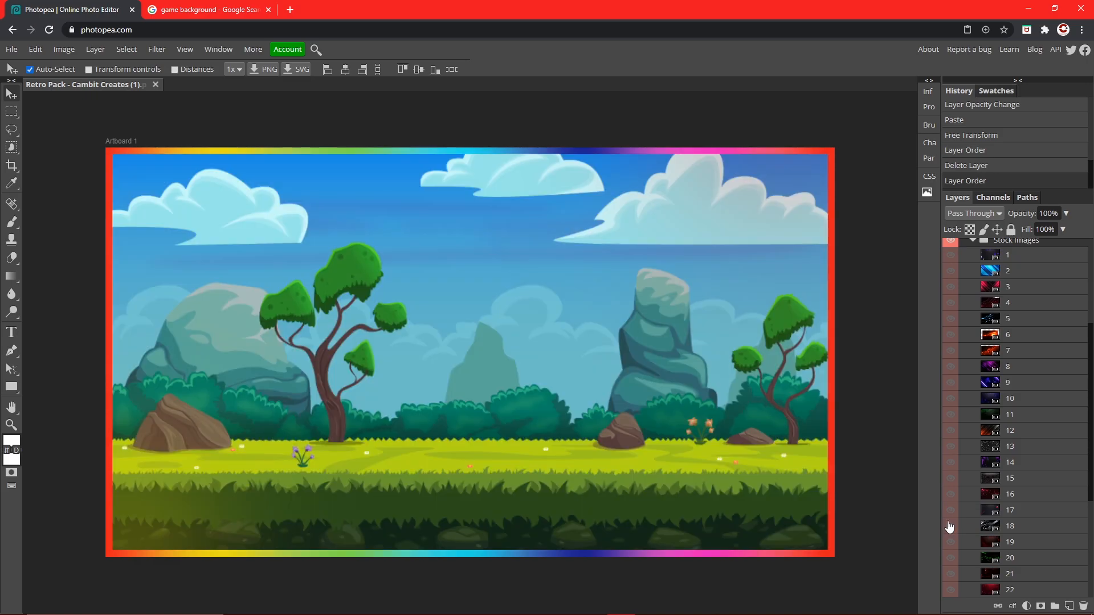
scroll(down, 3)
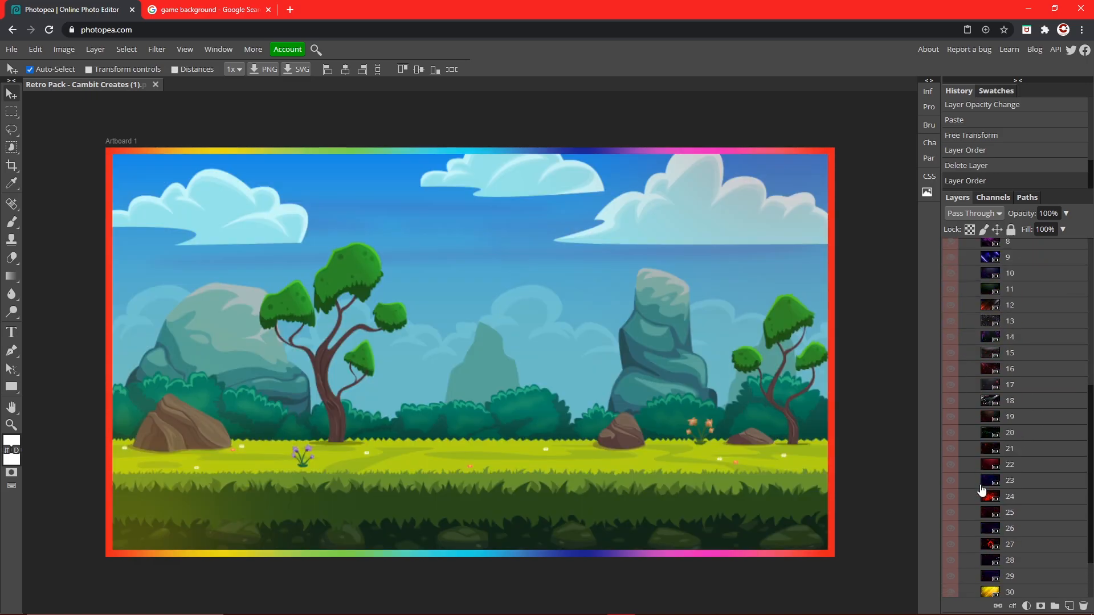
click(950, 497)
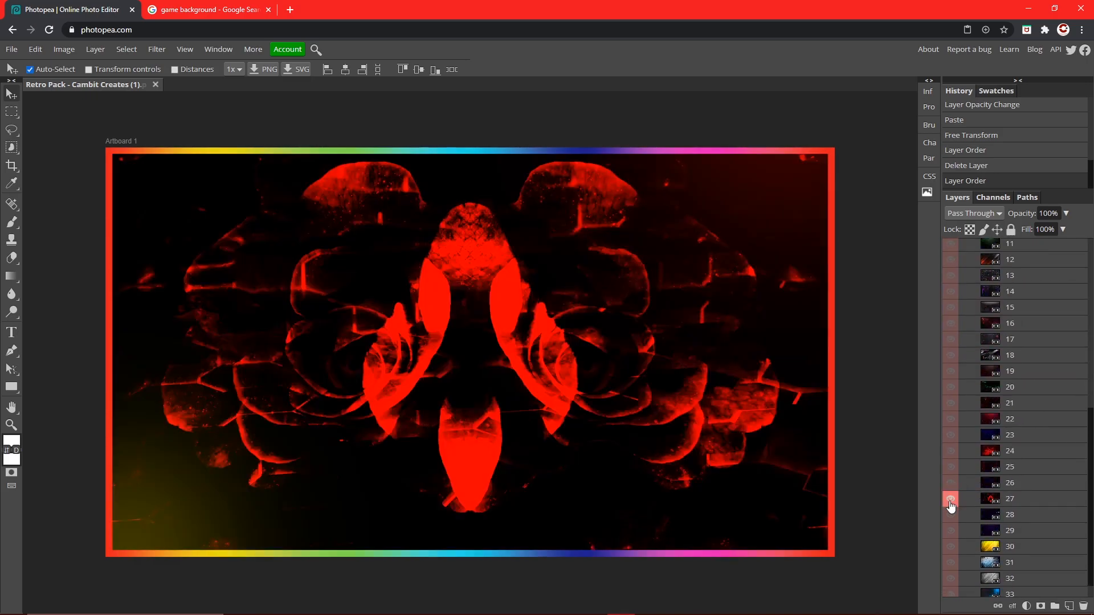
click(950, 501)
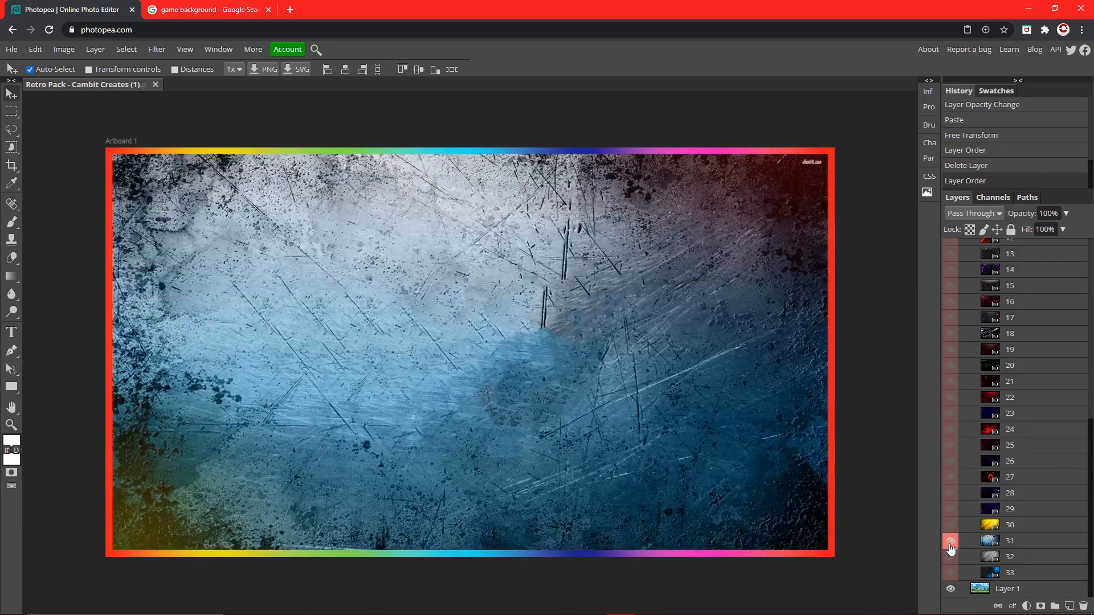
click(949, 541)
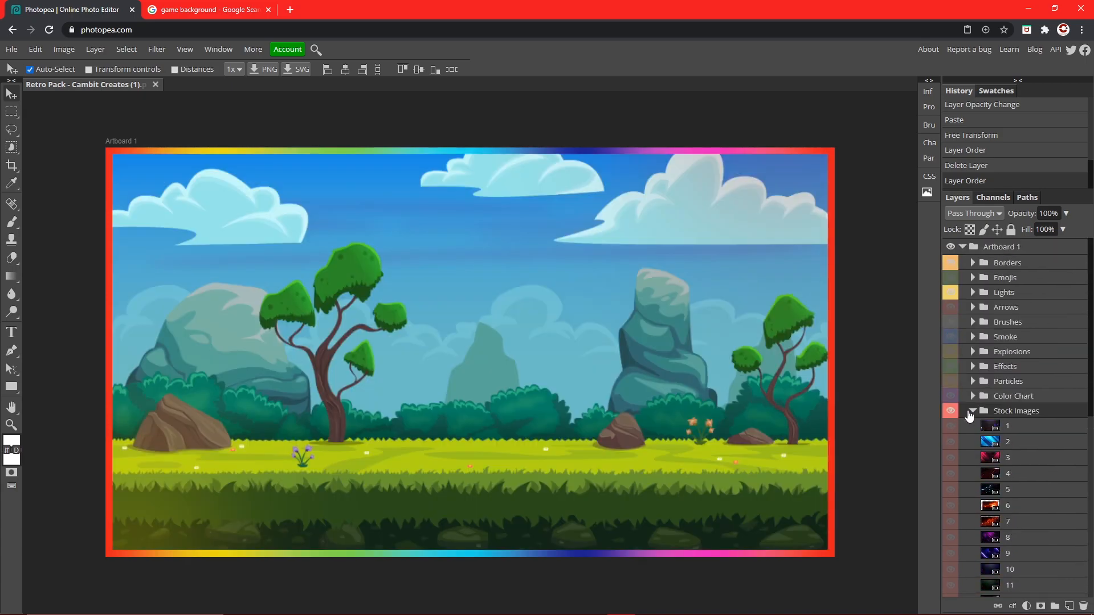
click(973, 411)
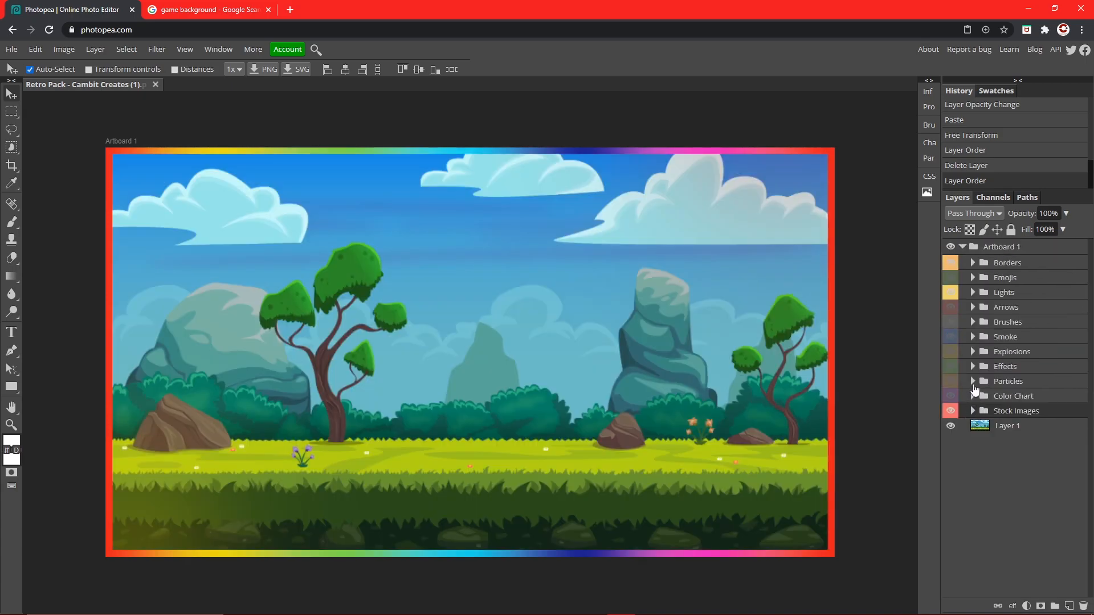
click(972, 380)
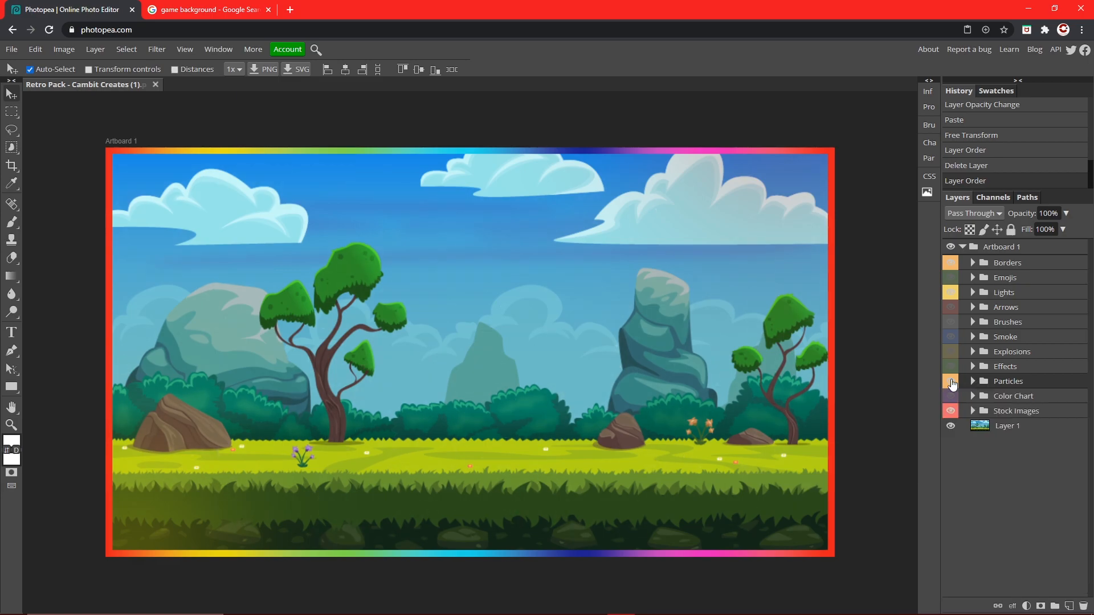
Add the white TEXT title with the Type Tool and select an unused folder for deletion
click(11, 333)
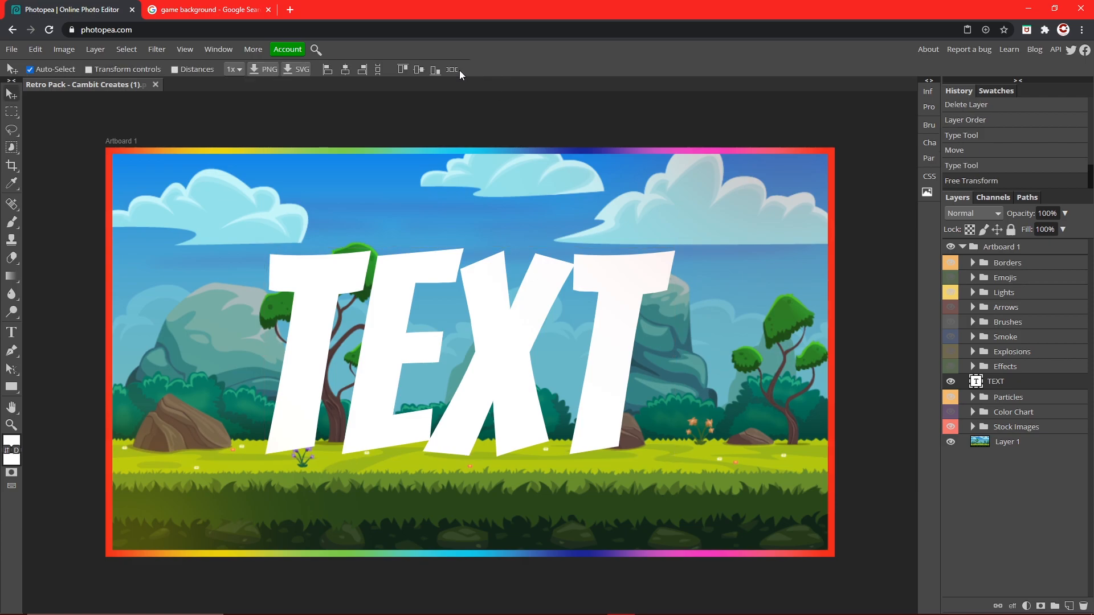
mouse_move(910, 246)
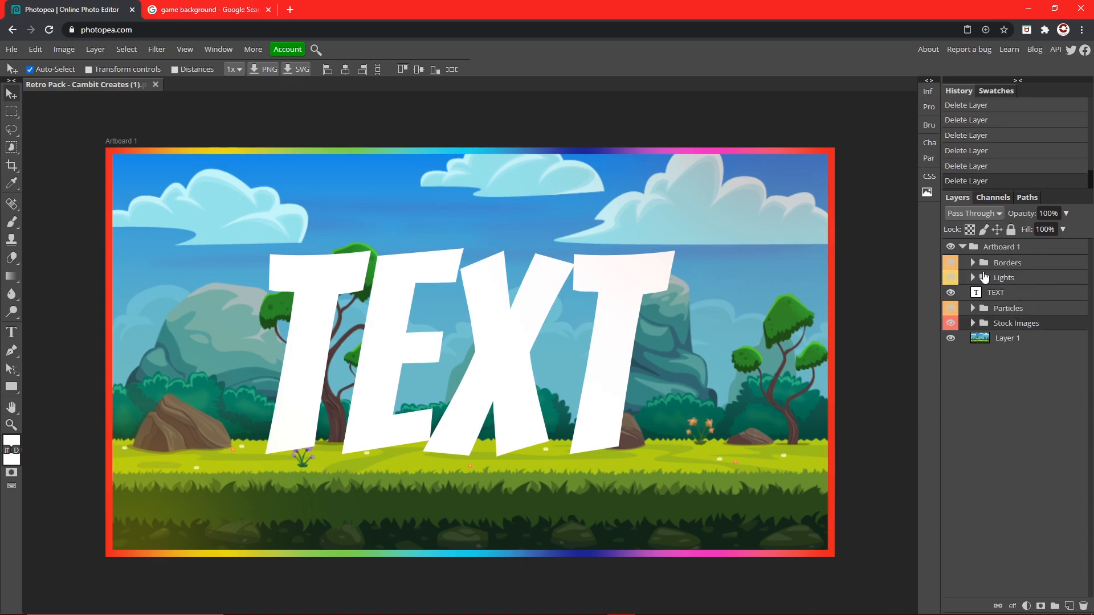
click(972, 262)
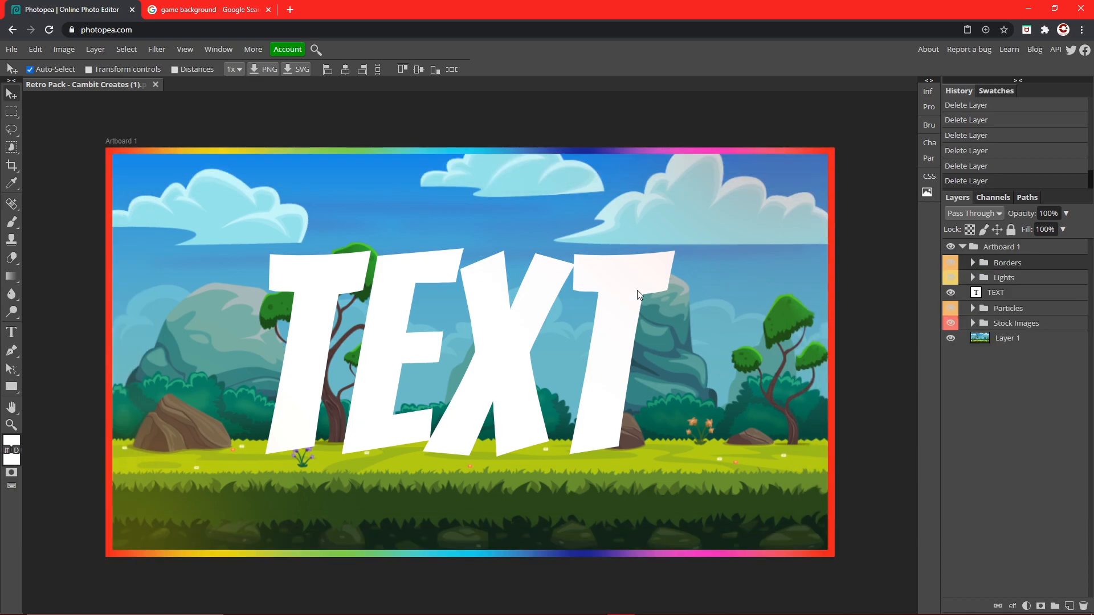
click(64, 49)
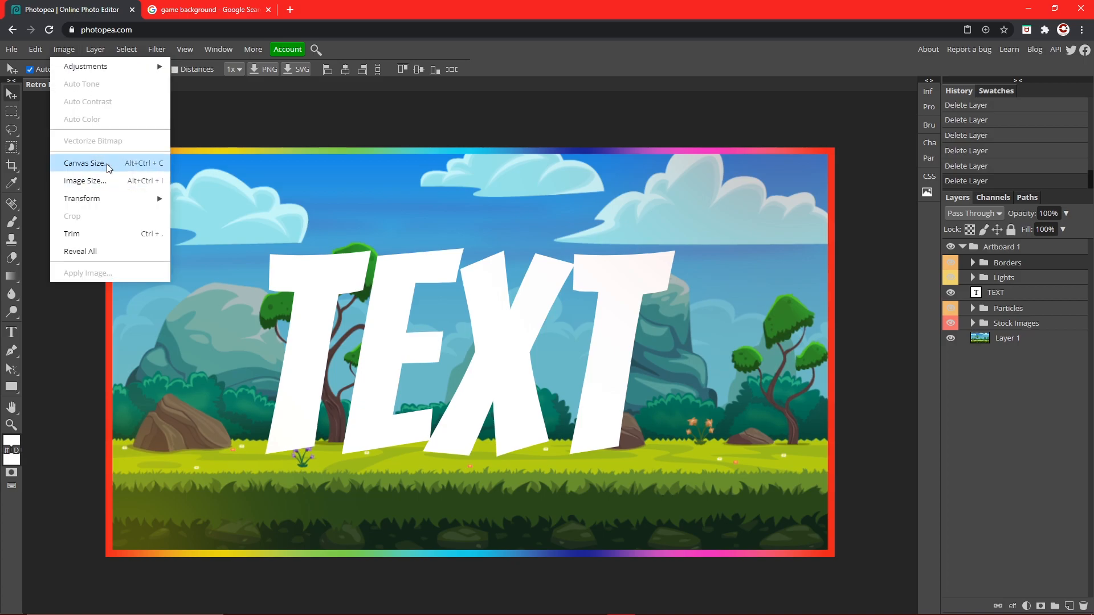
click(86, 163)
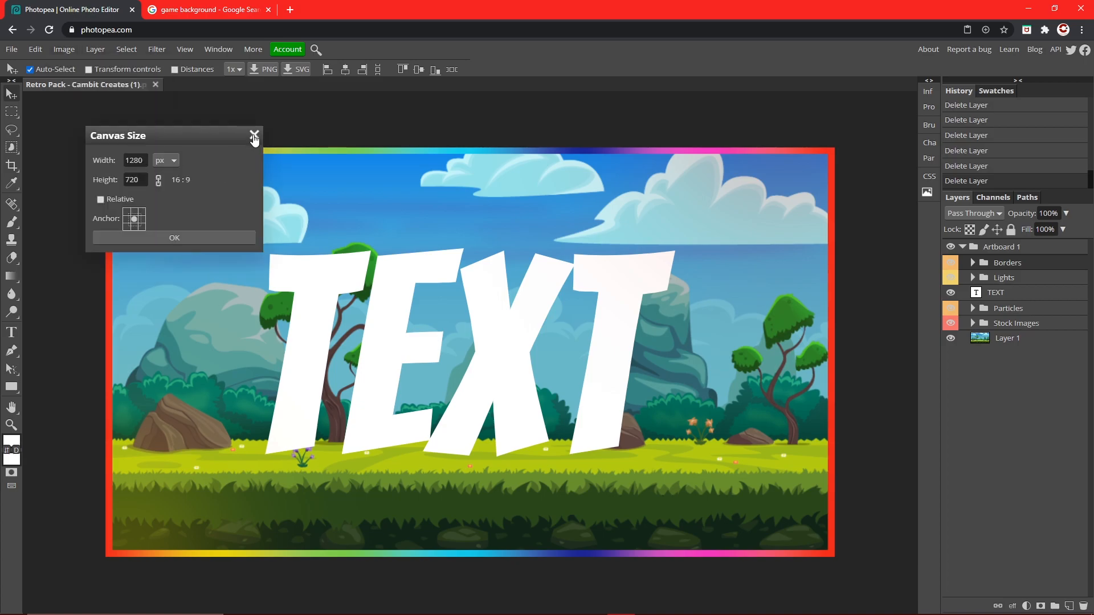
mouse_move(254, 139)
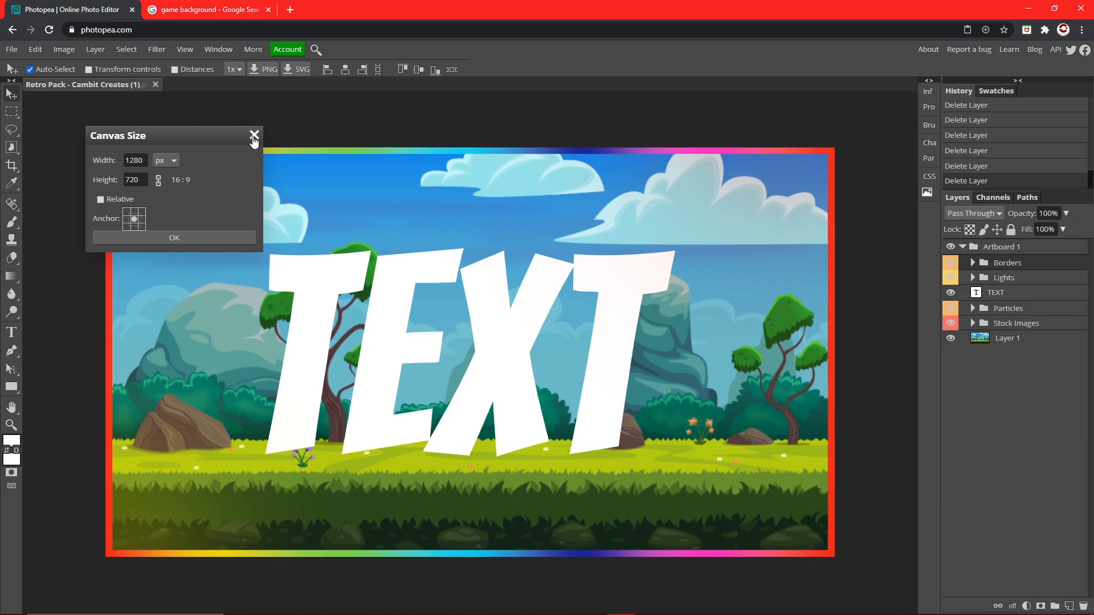
click(254, 135)
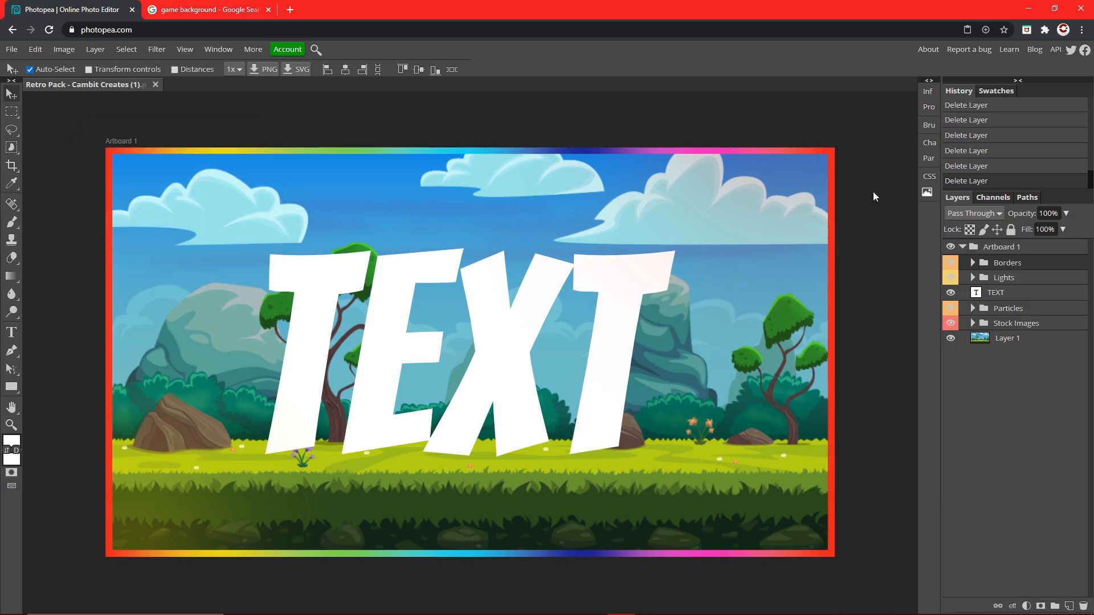
mouse_move(830, 196)
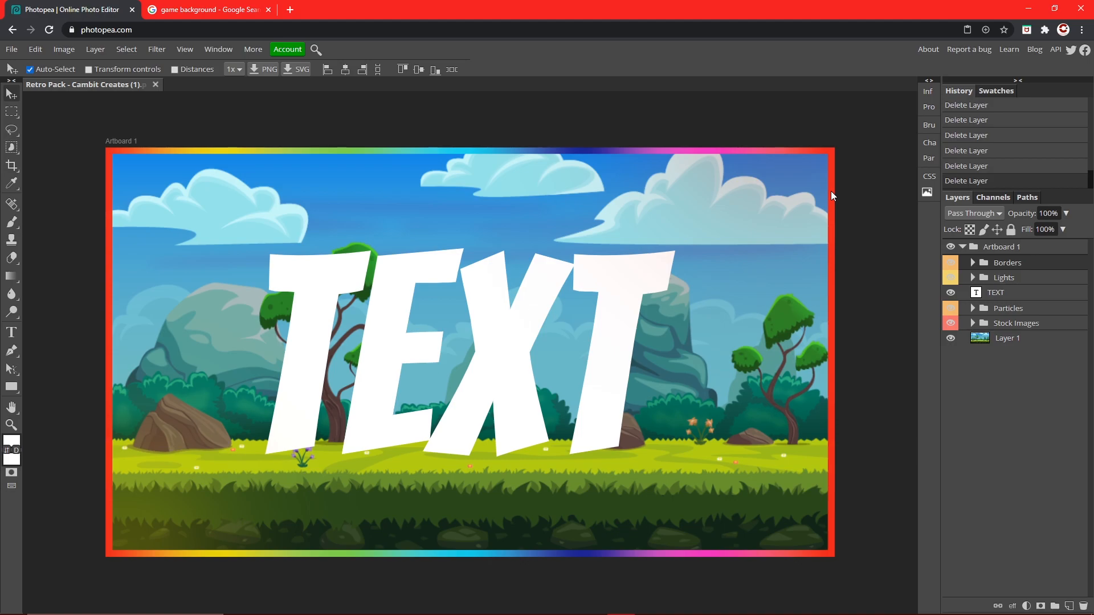
mouse_move(855, 205)
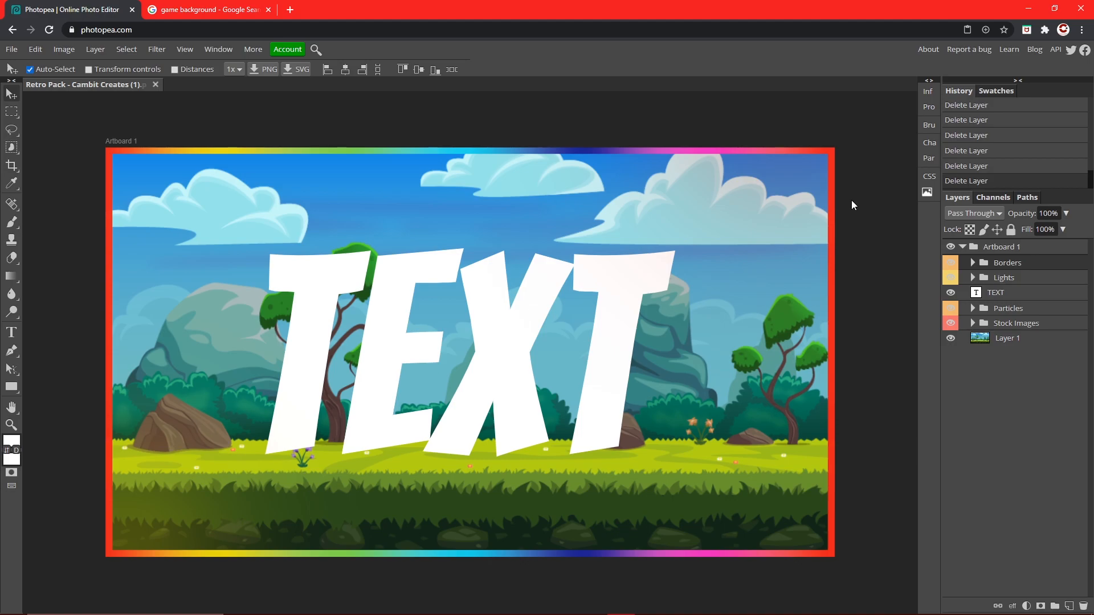